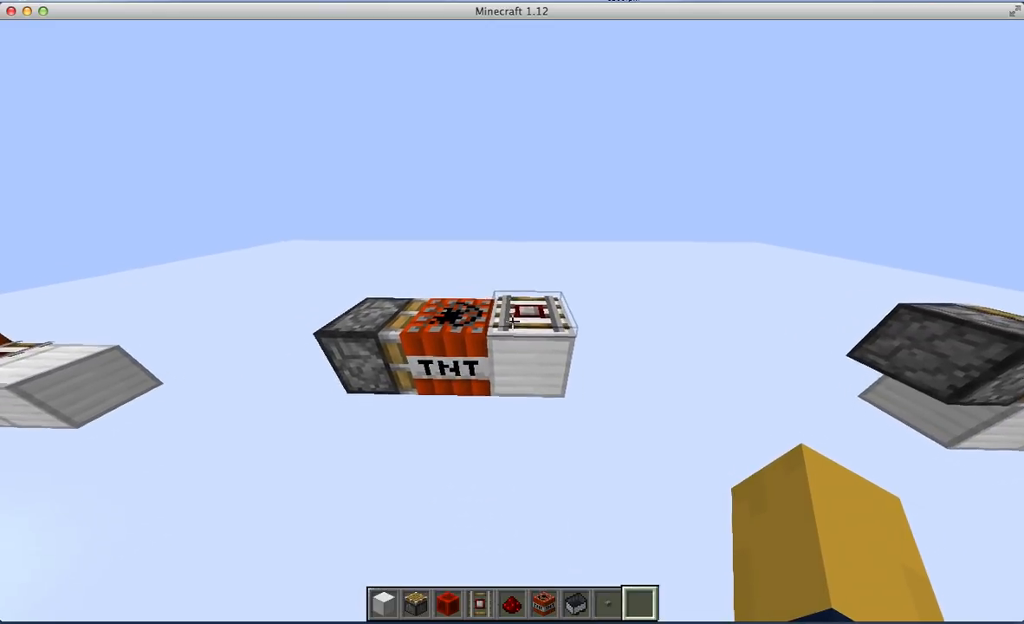
{"action": "mouse_move", "coordinate": [511, 321]}
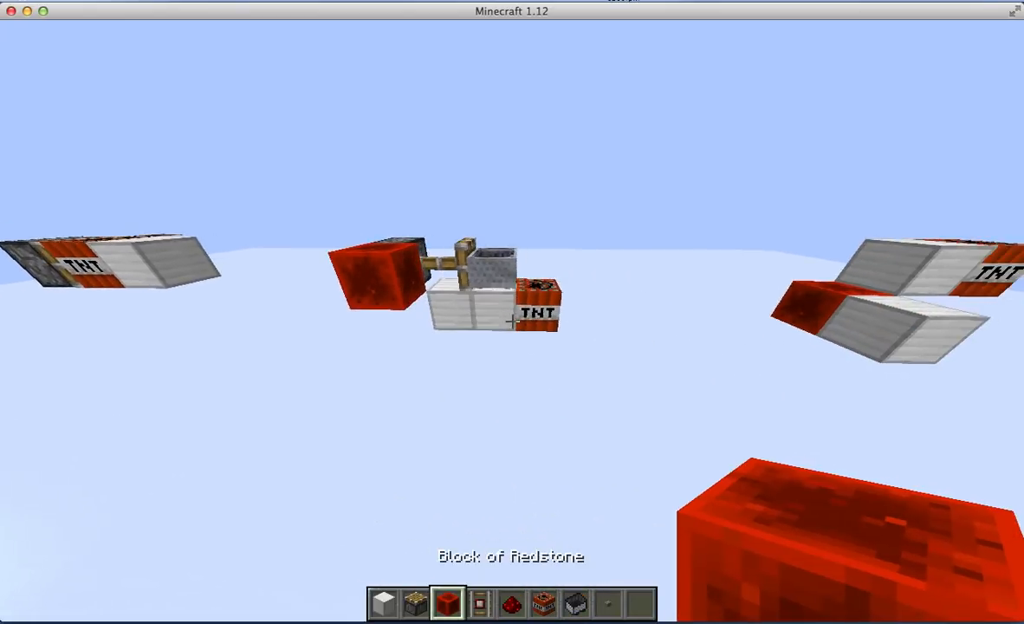
{"action": "scroll", "scroll_direction": "down", "scroll_amount": 3}
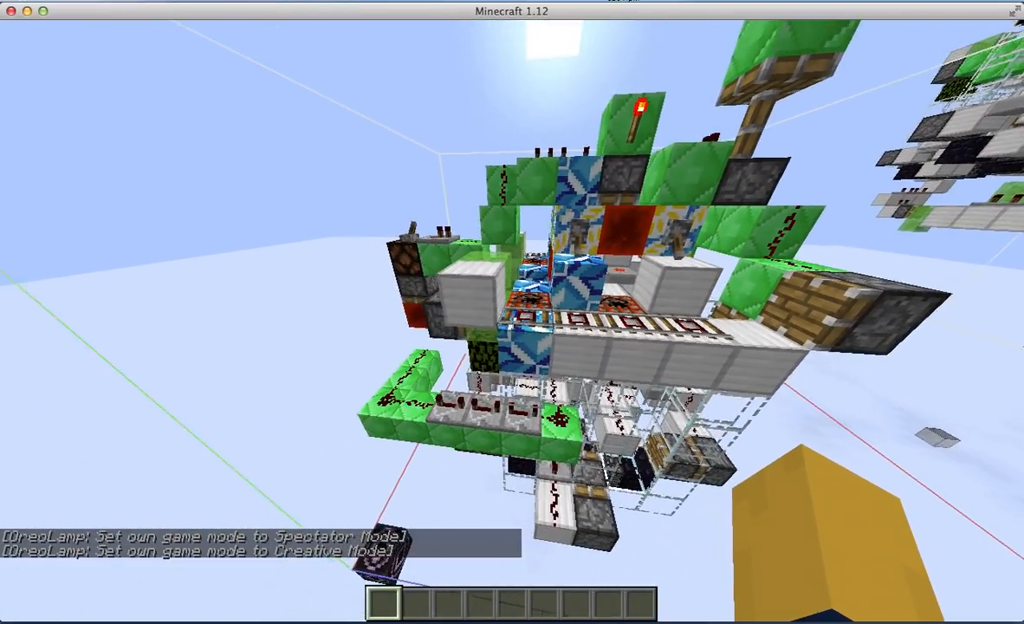
{"action": "mouse_move", "coordinate": [512, 312]}
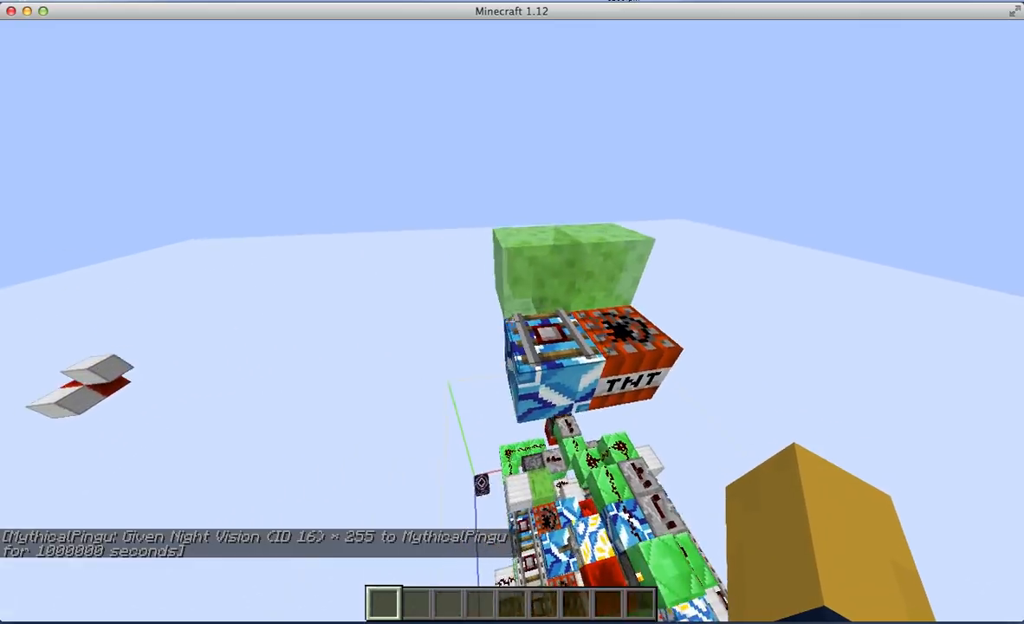
{"action": "mouse_move", "coordinate": [512, 312]}
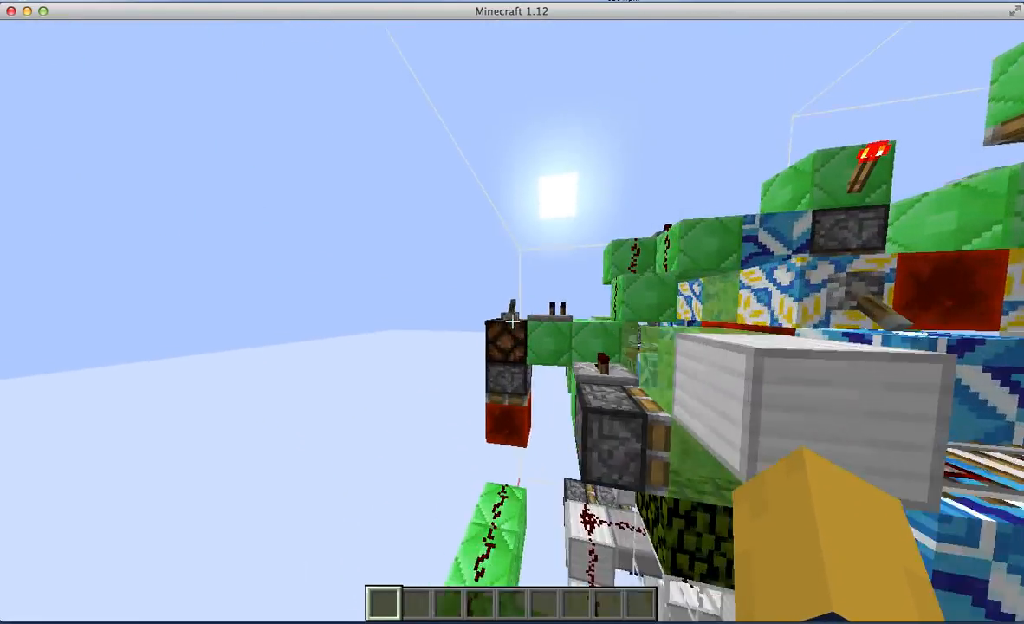
{"action": "mouse_move", "coordinate": [512, 311]}
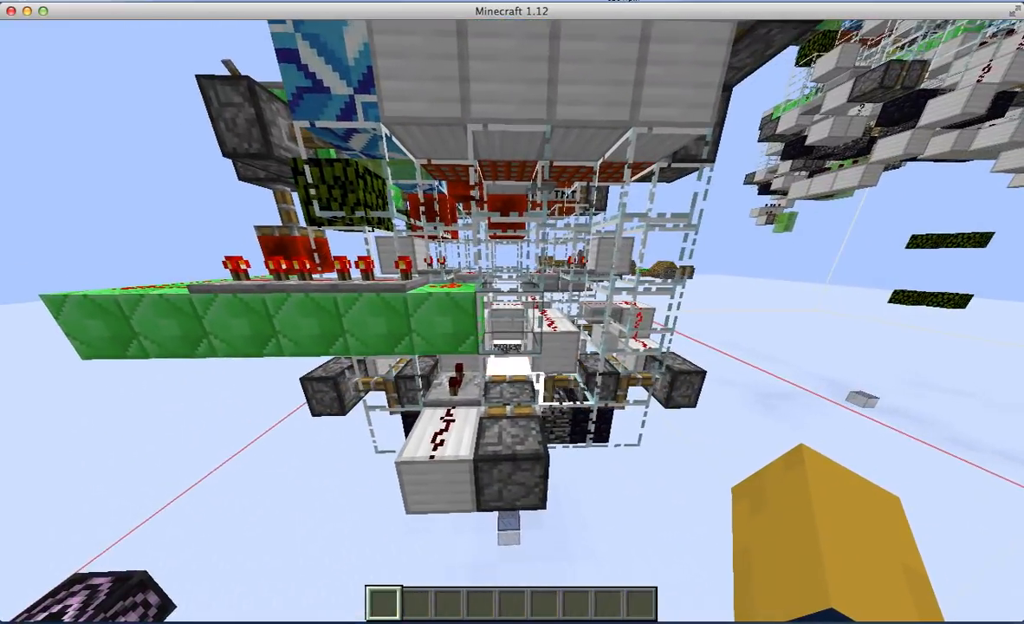
{"action": "mouse_move", "coordinate": [512, 312]}
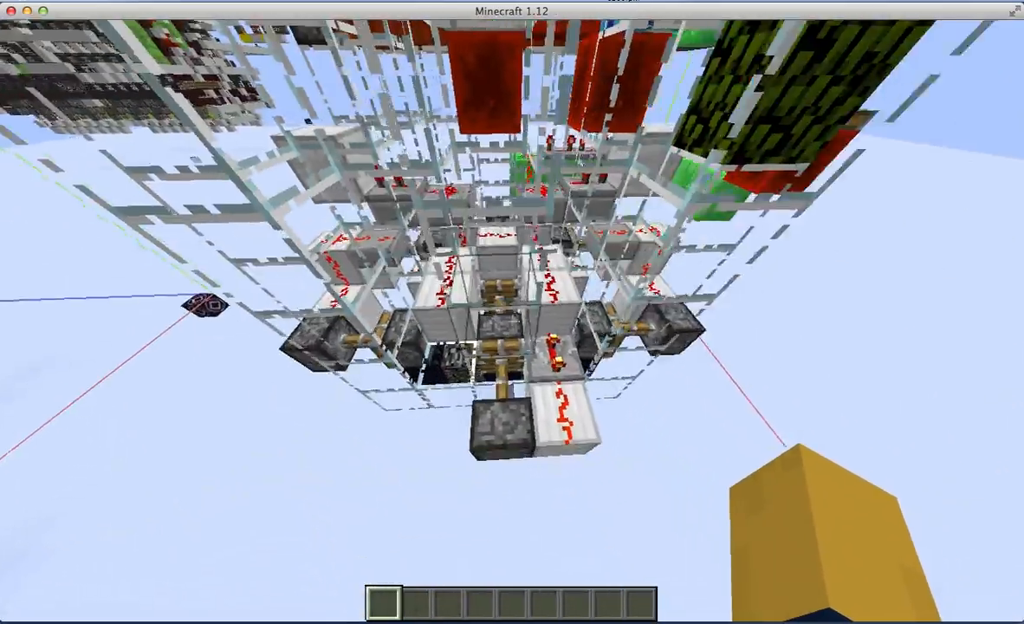
{"action": "mouse_move", "coordinate": [512, 312]}
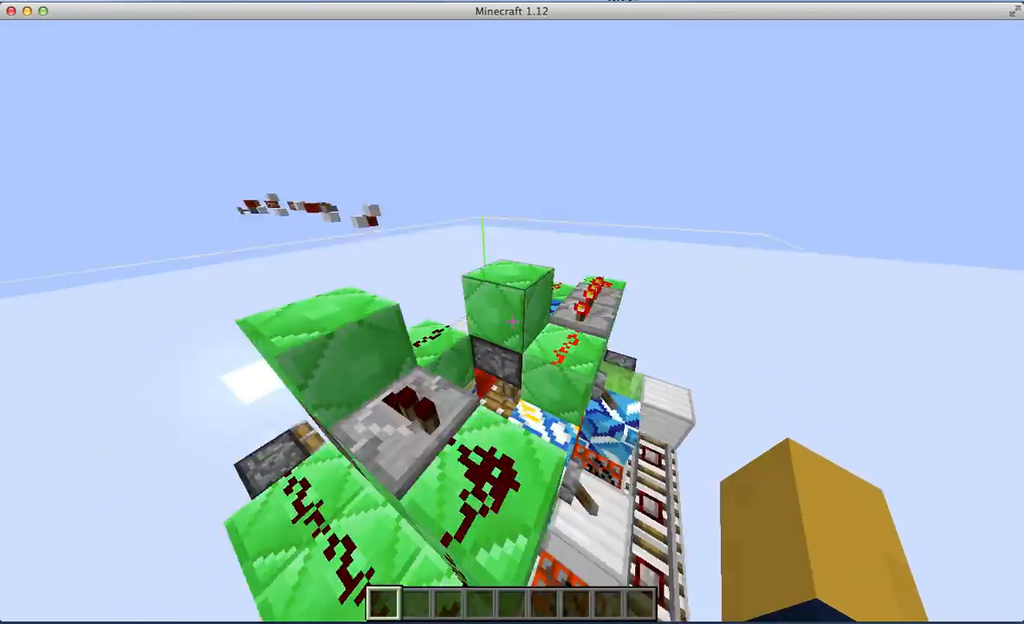
{"action": "mouse_move", "coordinate": [512, 311]}
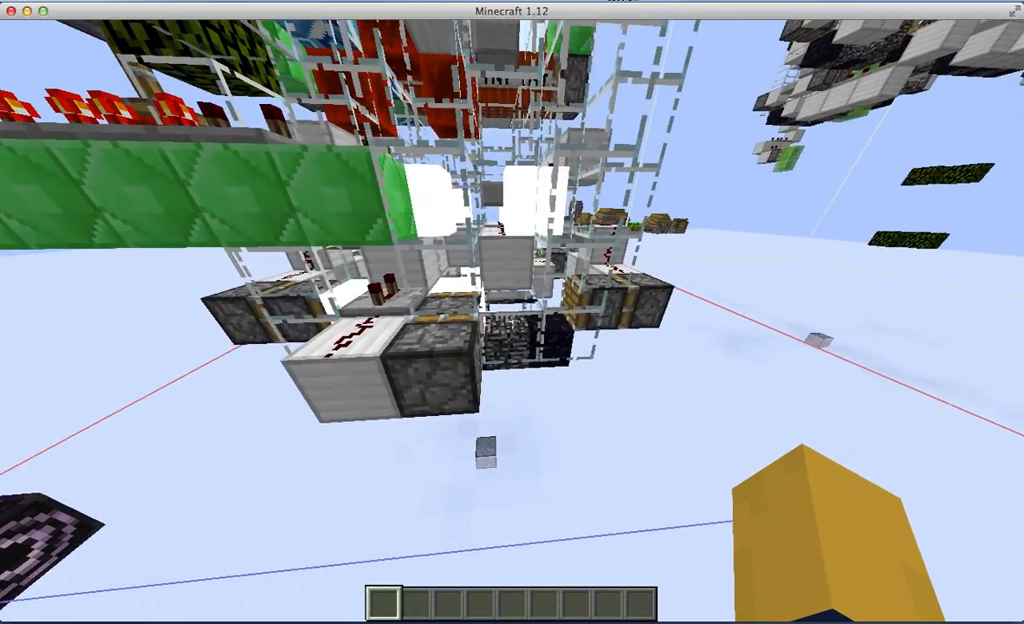
{"action": "mouse_move", "coordinate": [512, 312]}
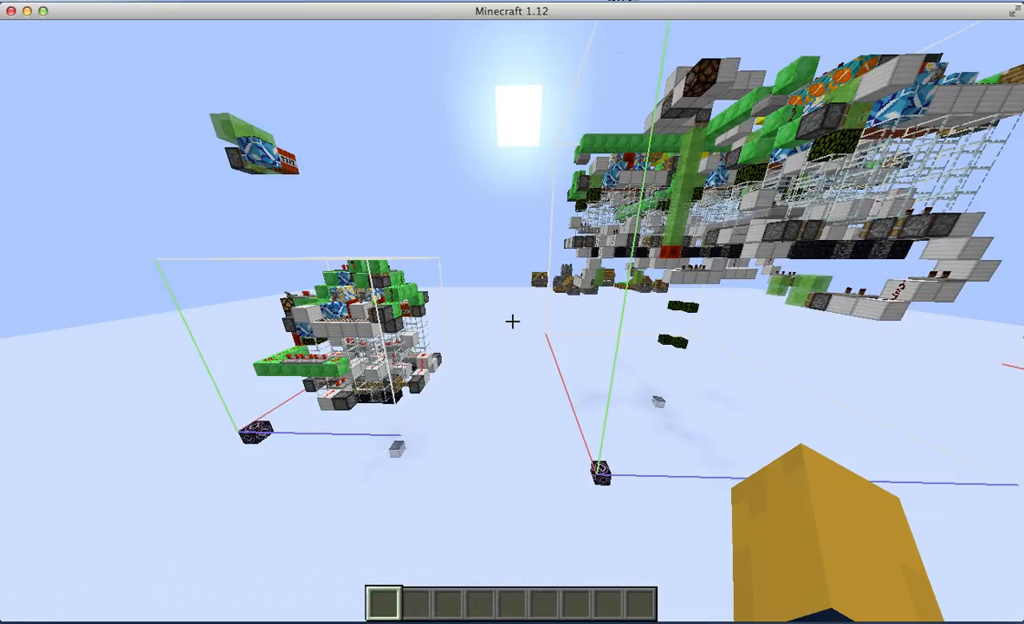
{"action": "mouse_move", "coordinate": [512, 312]}
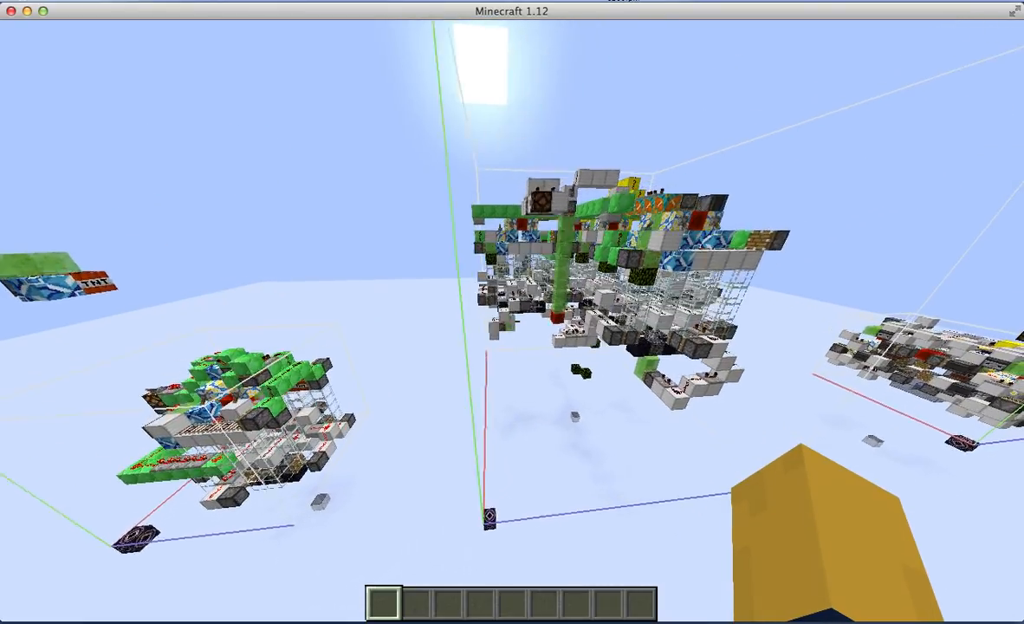
{"action": "mouse_move", "coordinate": [512, 312]}
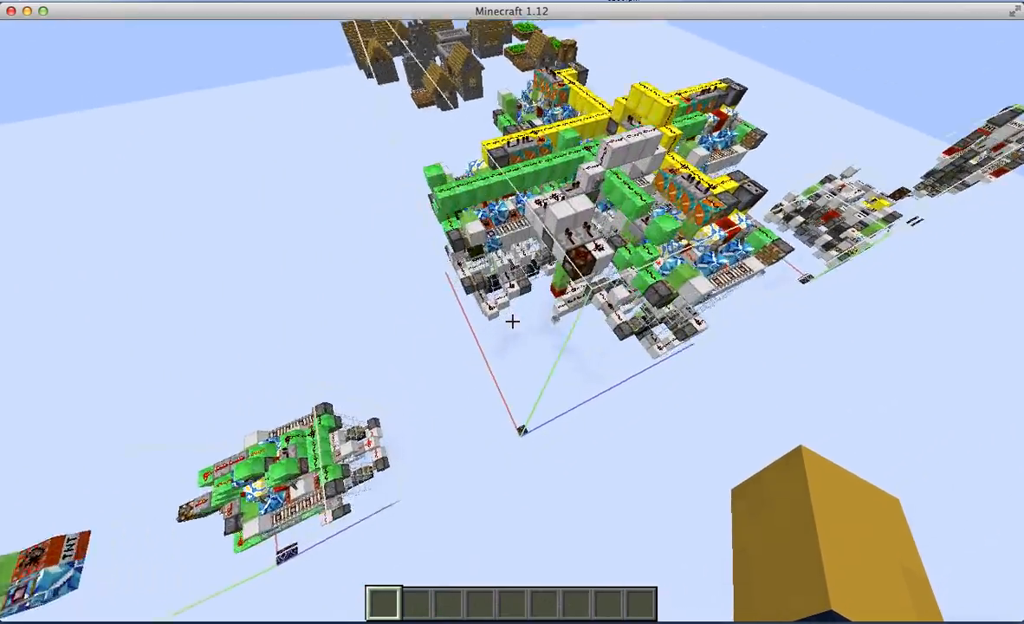
{"action": "mouse_move", "coordinate": [512, 322]}
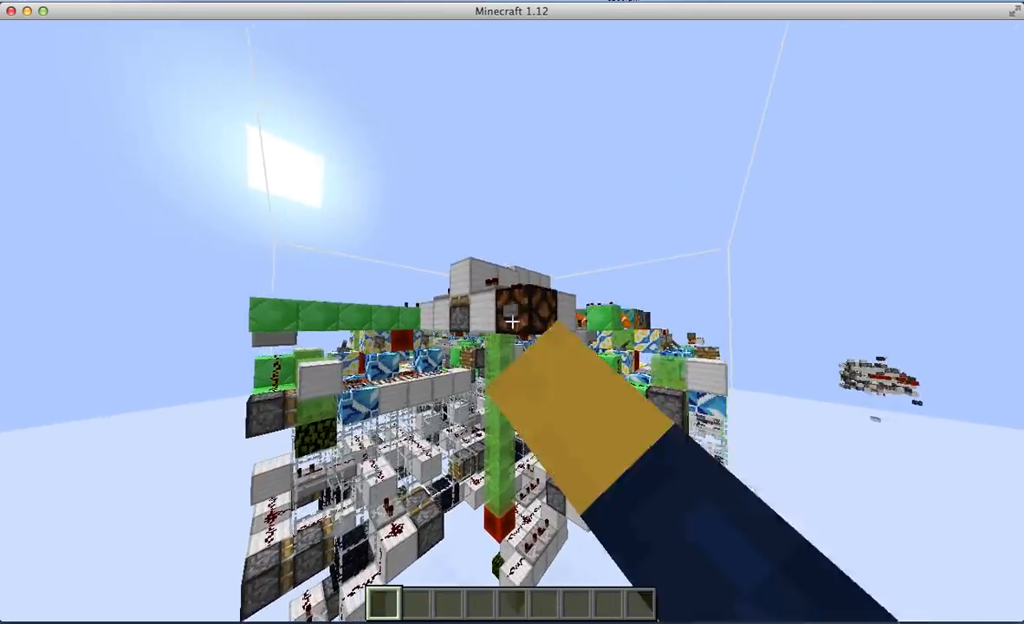
{"action": "mouse_move", "coordinate": [512, 312]}
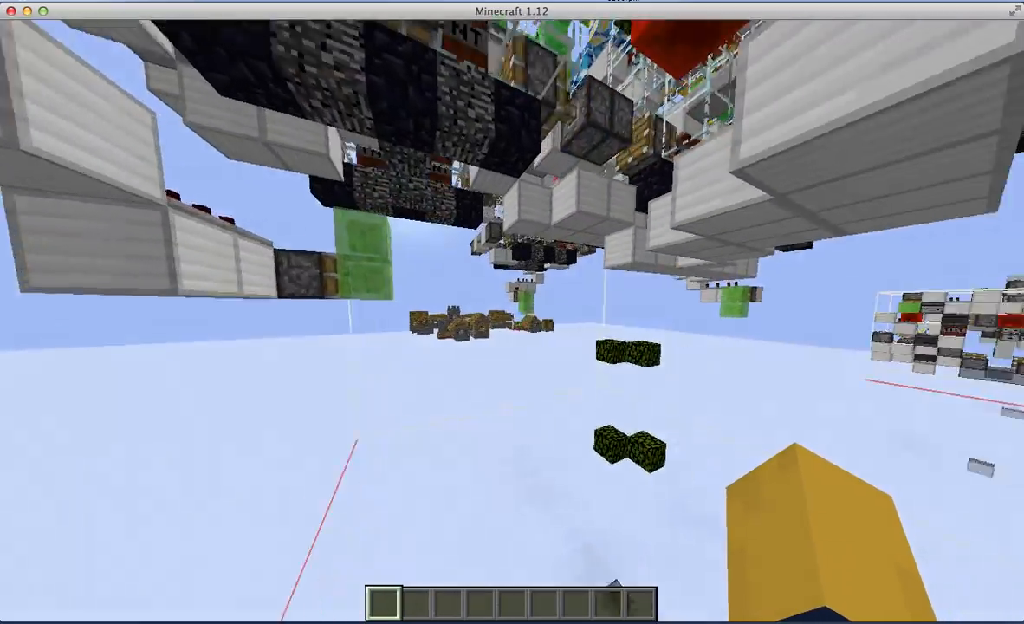
{"action": "mouse_move", "coordinate": [512, 312]}
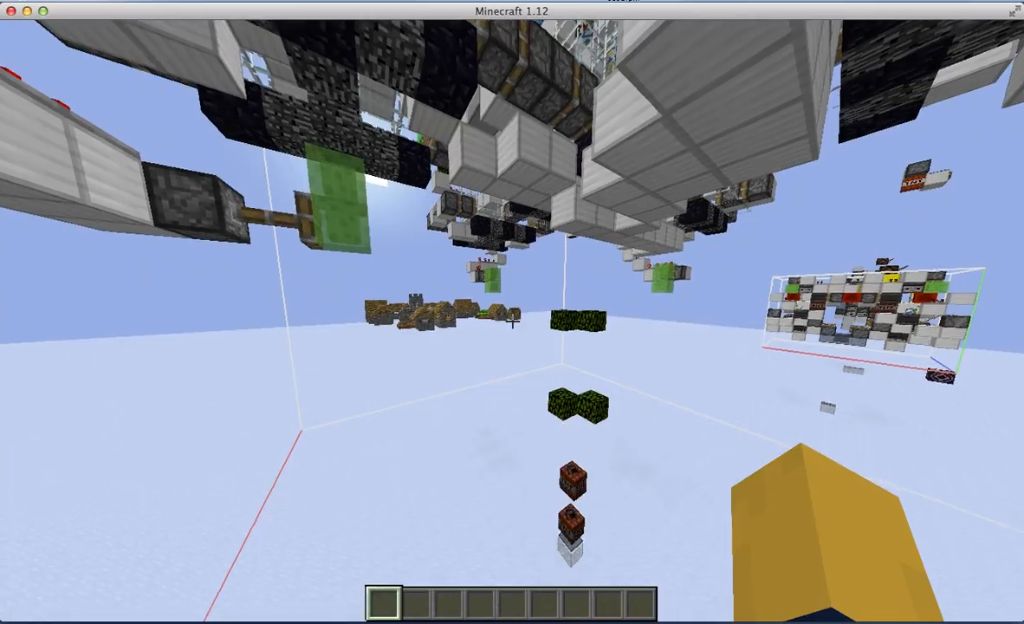
{"action": "mouse_move", "coordinate": [512, 321]}
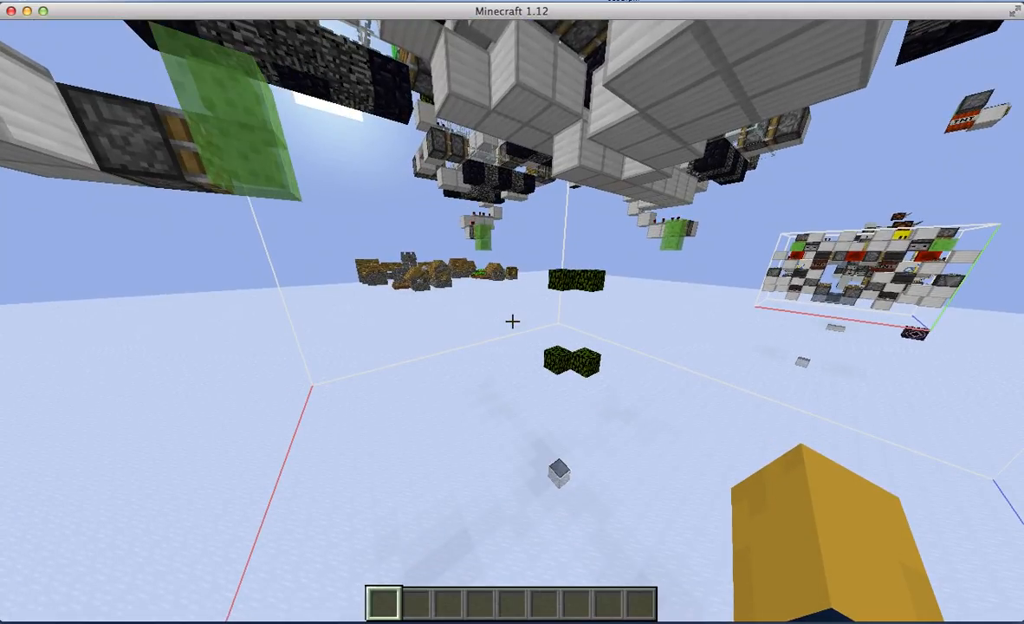
{"action": "mouse_move", "coordinate": [512, 322]}
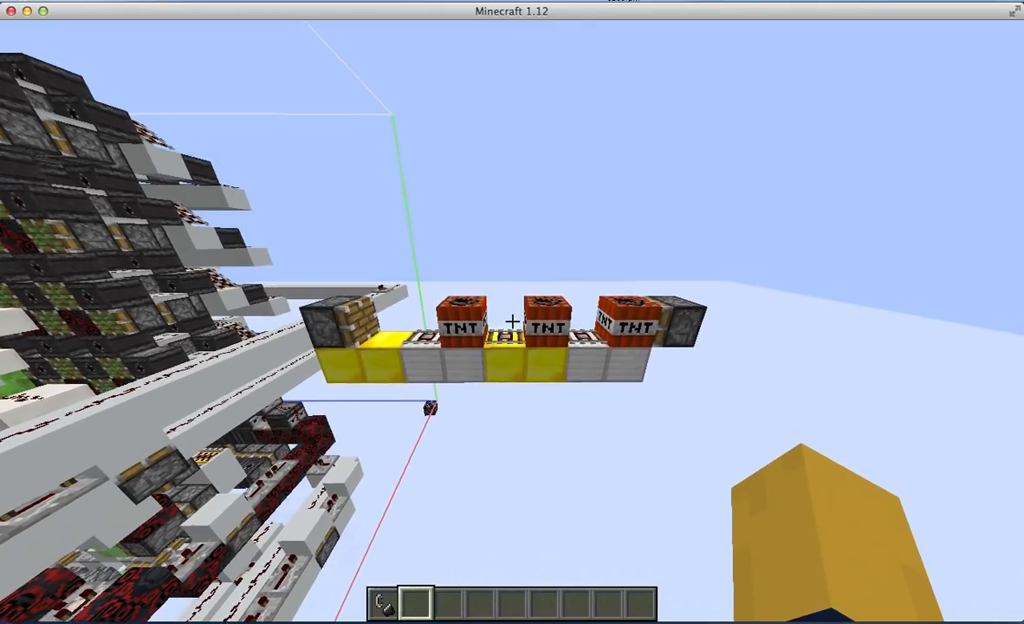
{"action": "mouse_move", "coordinate": [512, 322]}
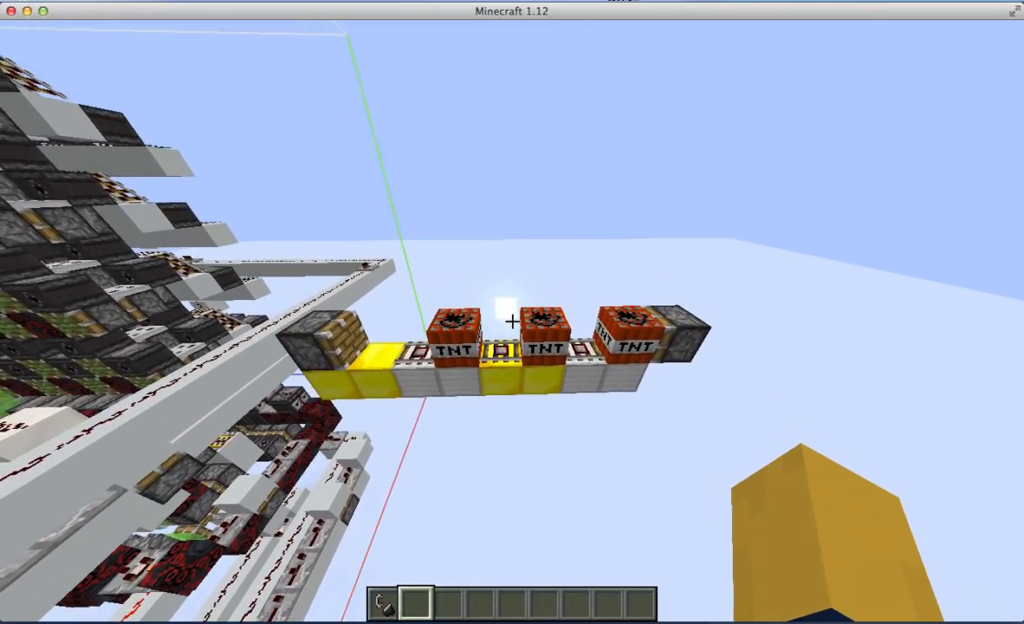
{"action": "mouse_move", "coordinate": [512, 312]}
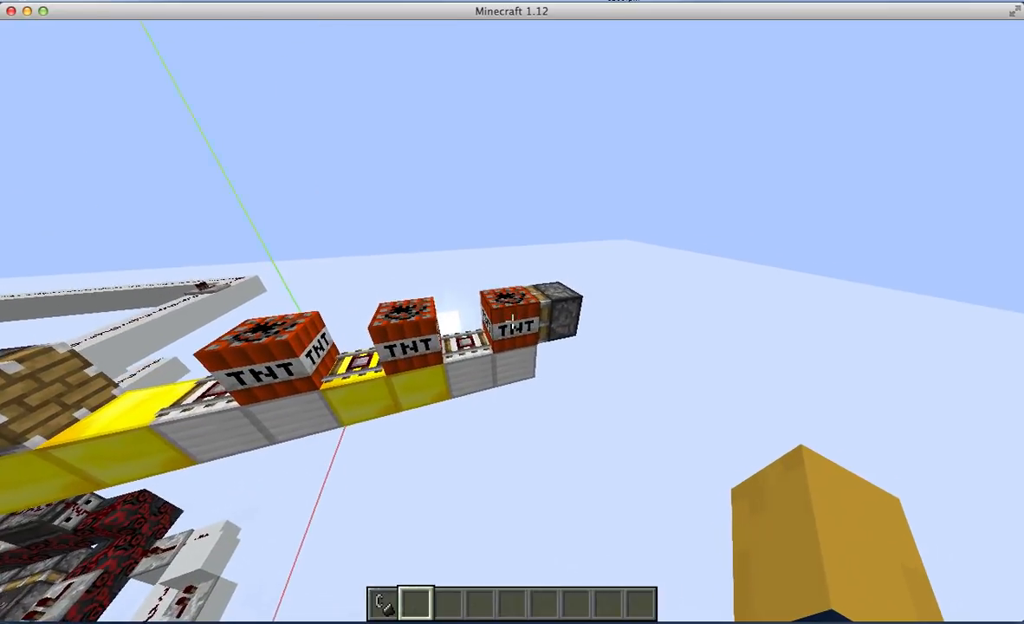
{"action": "mouse_move", "coordinate": [512, 312]}
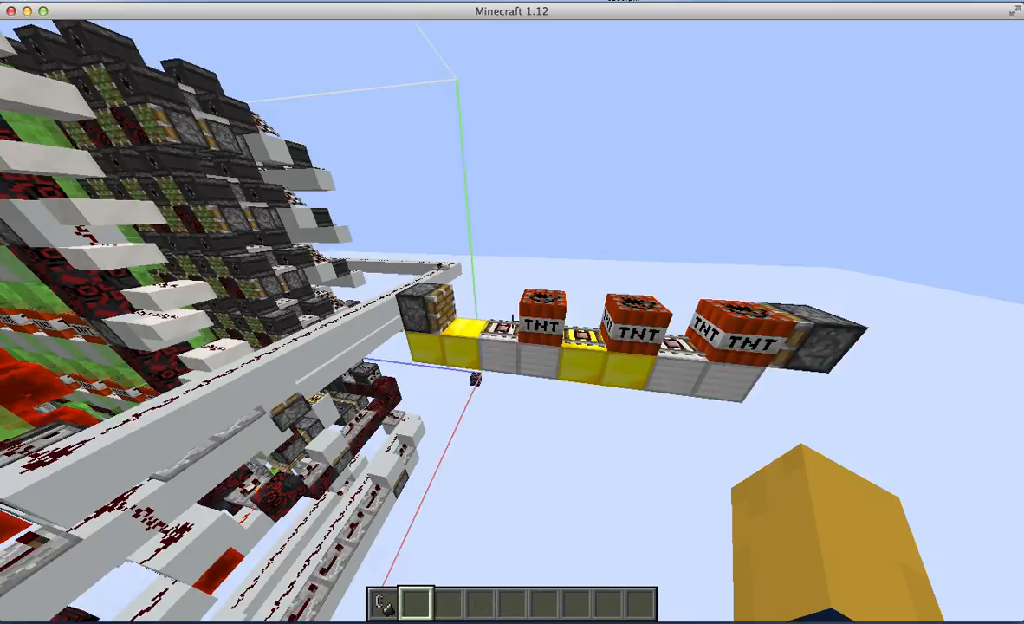
{"action": "mouse_move", "coordinate": [512, 311]}
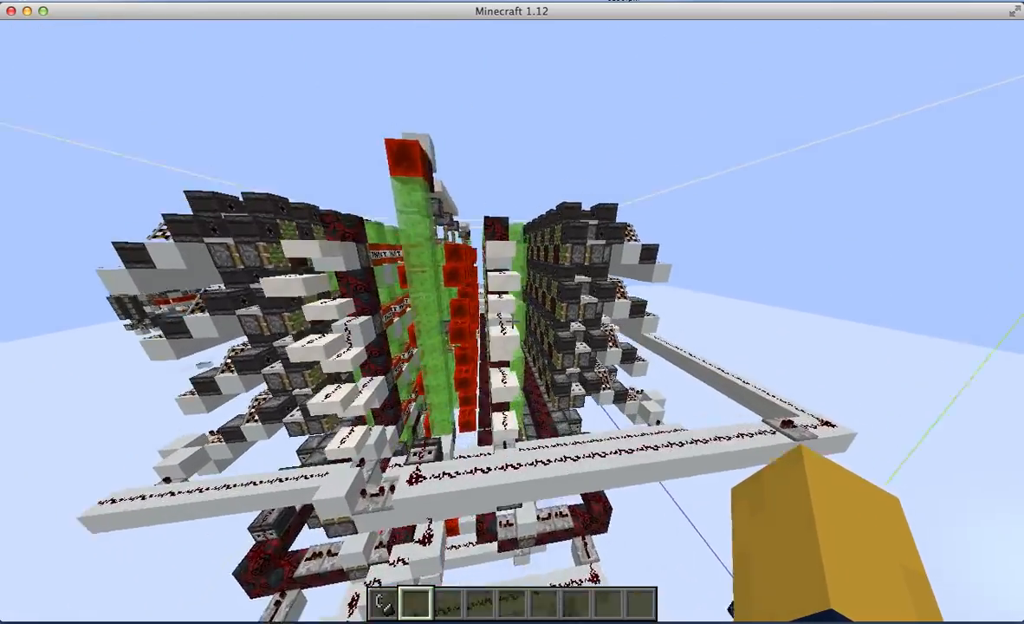
{"action": "mouse_move", "coordinate": [512, 312]}
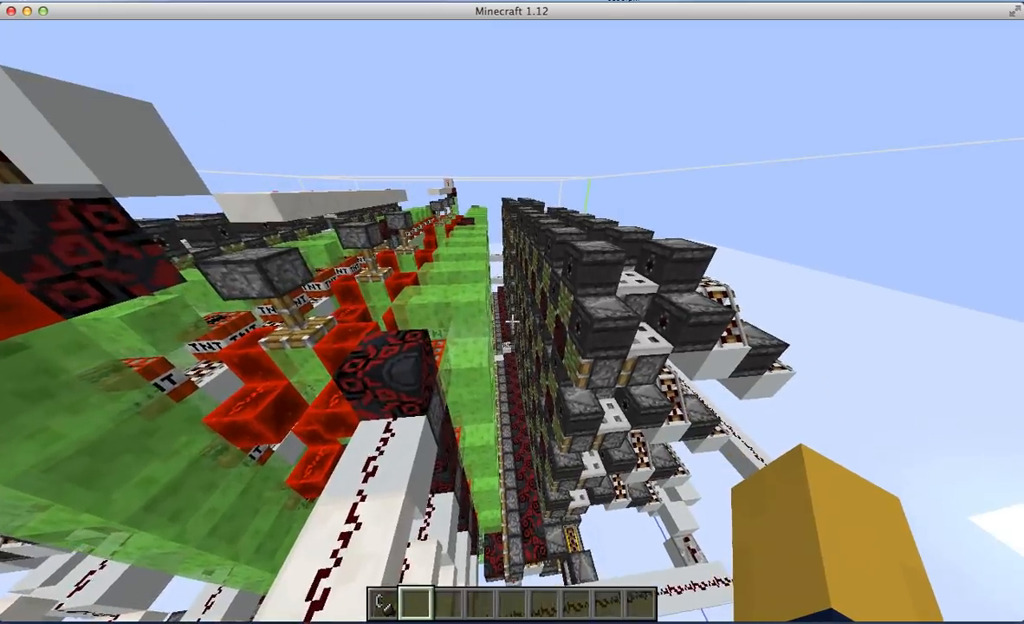
{"action": "mouse_move", "coordinate": [512, 312]}
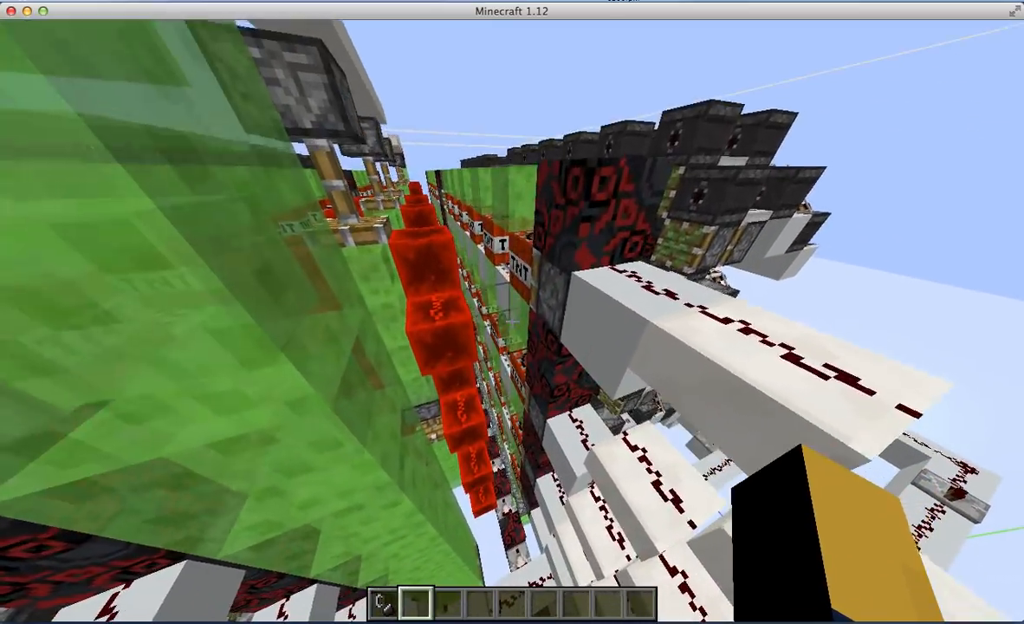
{"action": "mouse_move", "coordinate": [512, 312]}
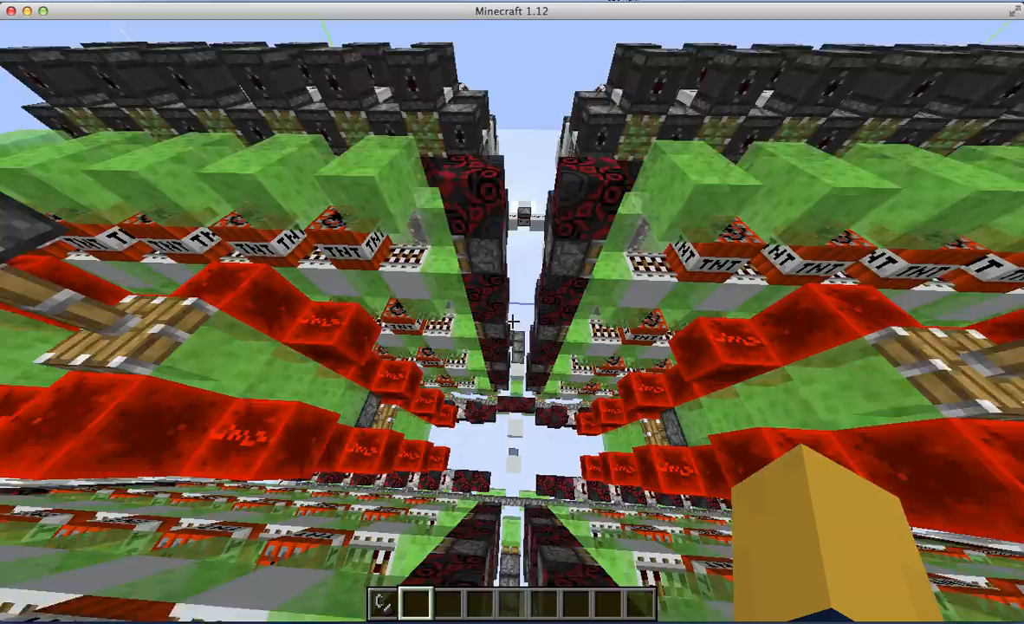
{"action": "mouse_move", "coordinate": [512, 322]}
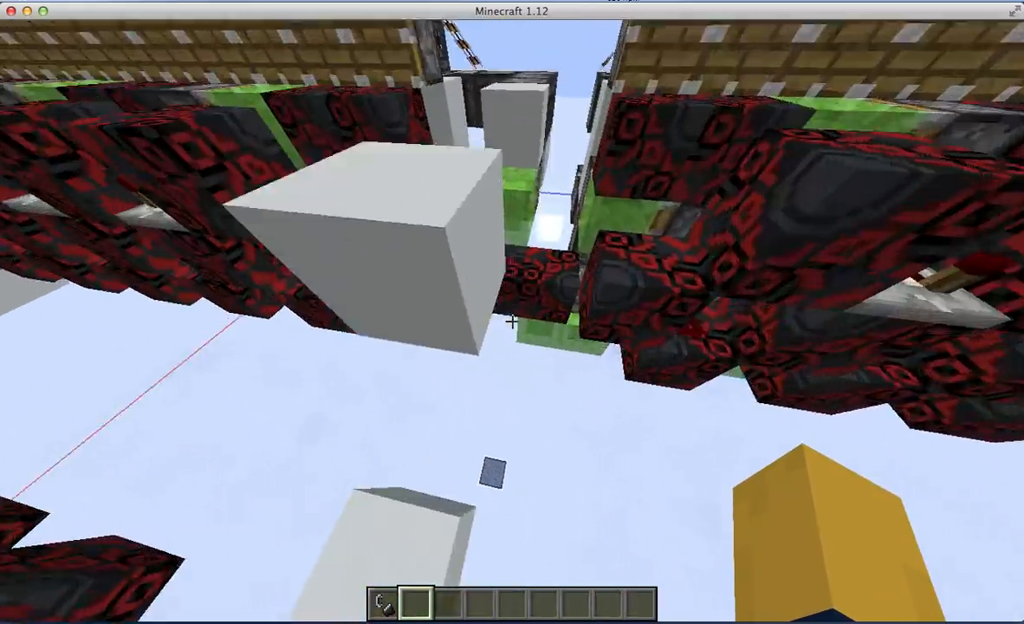
{"action": "mouse_move", "coordinate": [512, 320]}
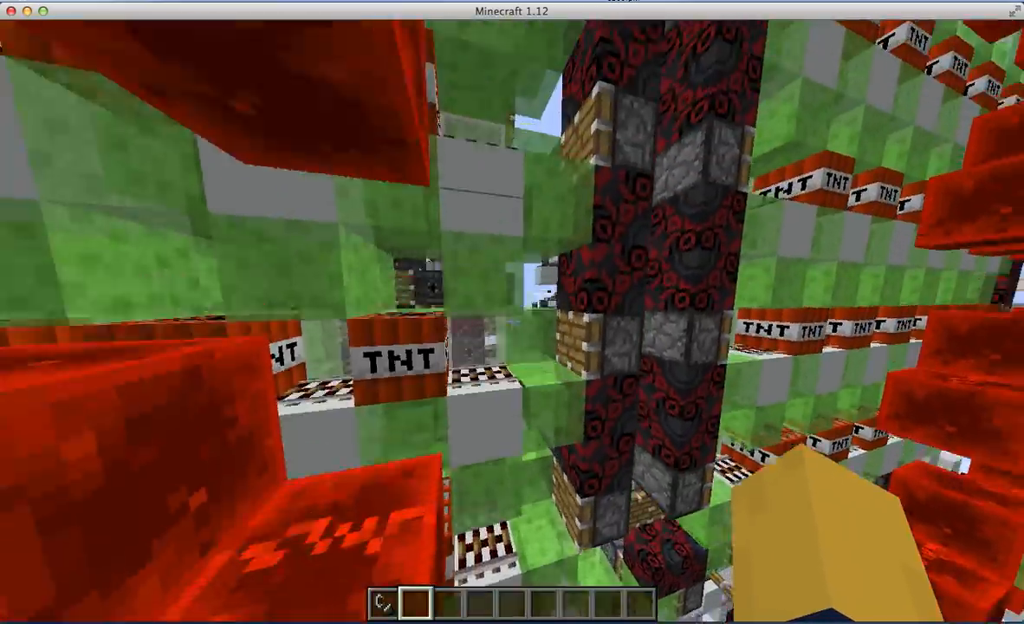
{"action": "mouse_move", "coordinate": [512, 312]}
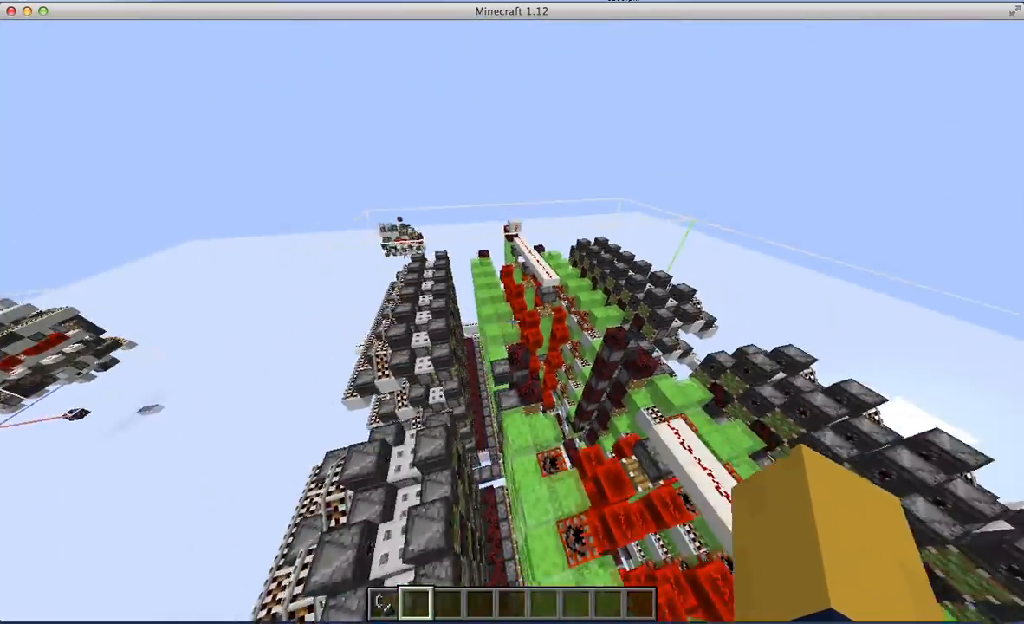
{"action": "mouse_move", "coordinate": [512, 312]}
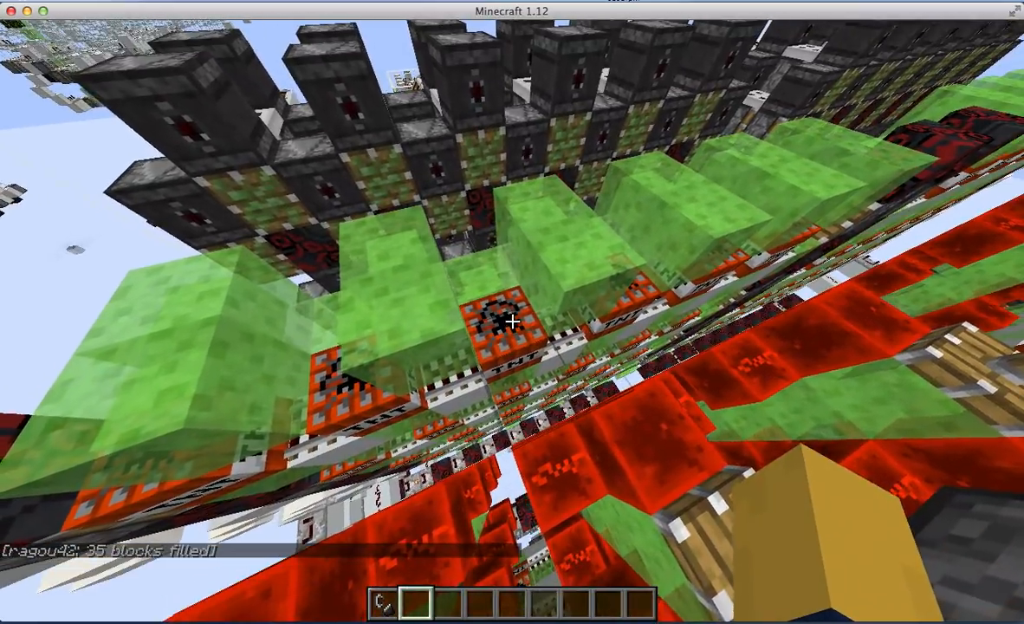
{"action": "mouse_move", "coordinate": [512, 322]}
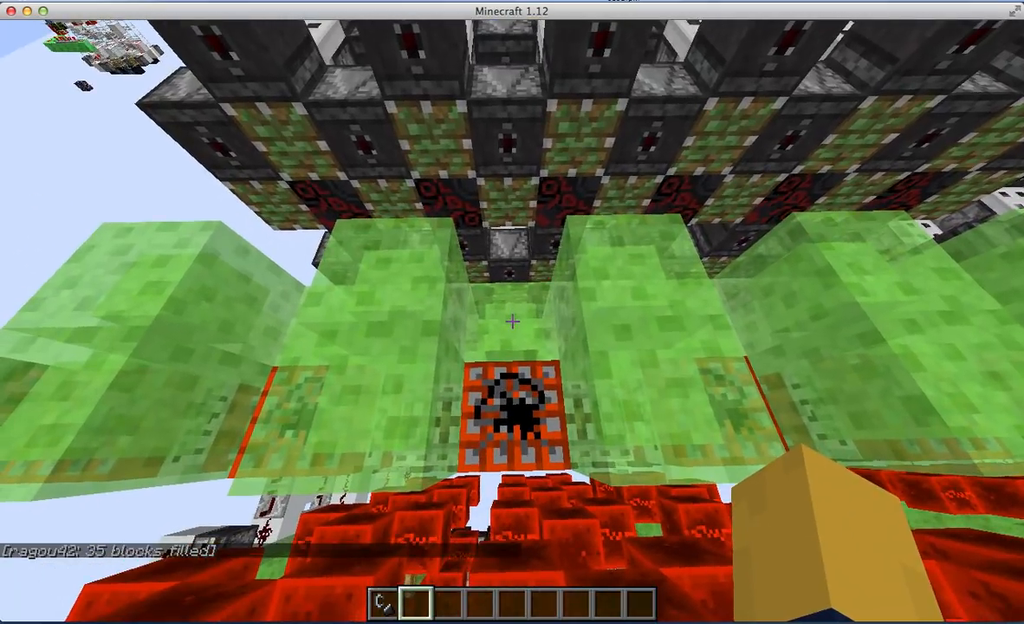
{"action": "mouse_move", "coordinate": [512, 312]}
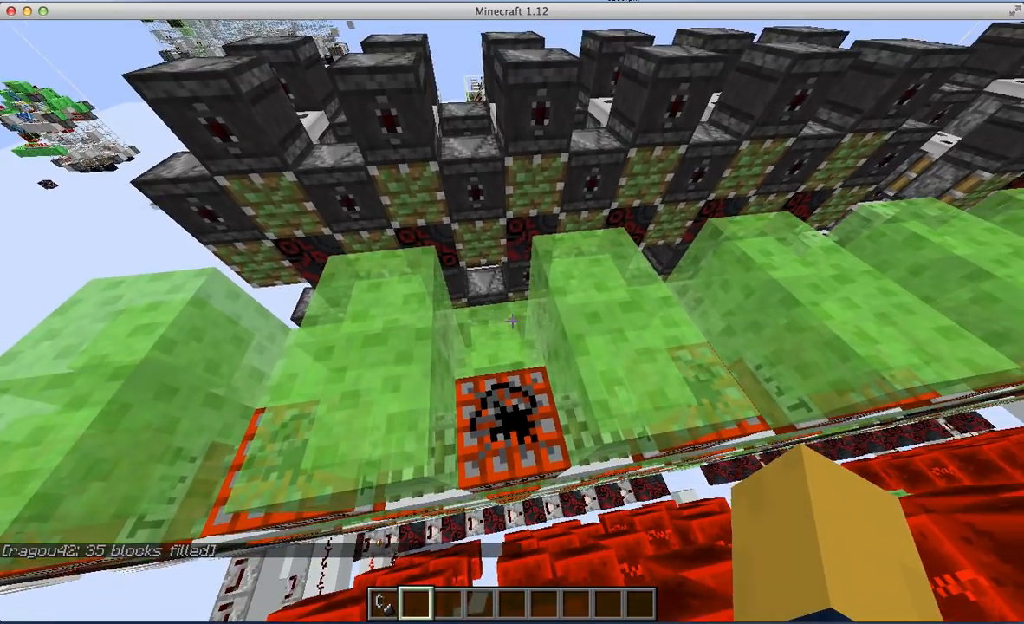
{"action": "mouse_move", "coordinate": [512, 312]}
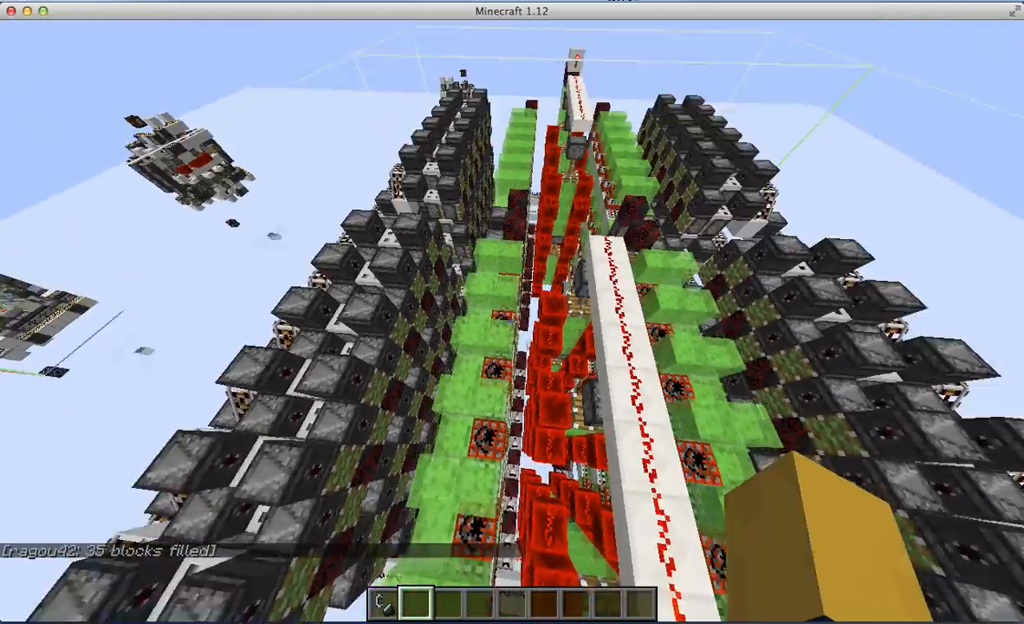
{"action": "mouse_move", "coordinate": [512, 322]}
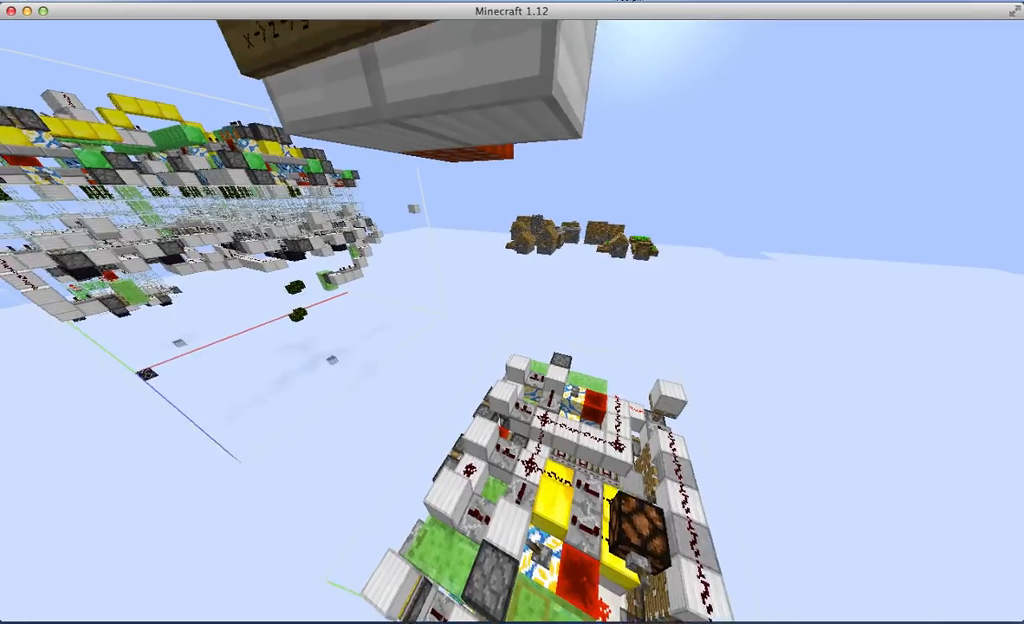
{"action": "mouse_move", "coordinate": [512, 312]}
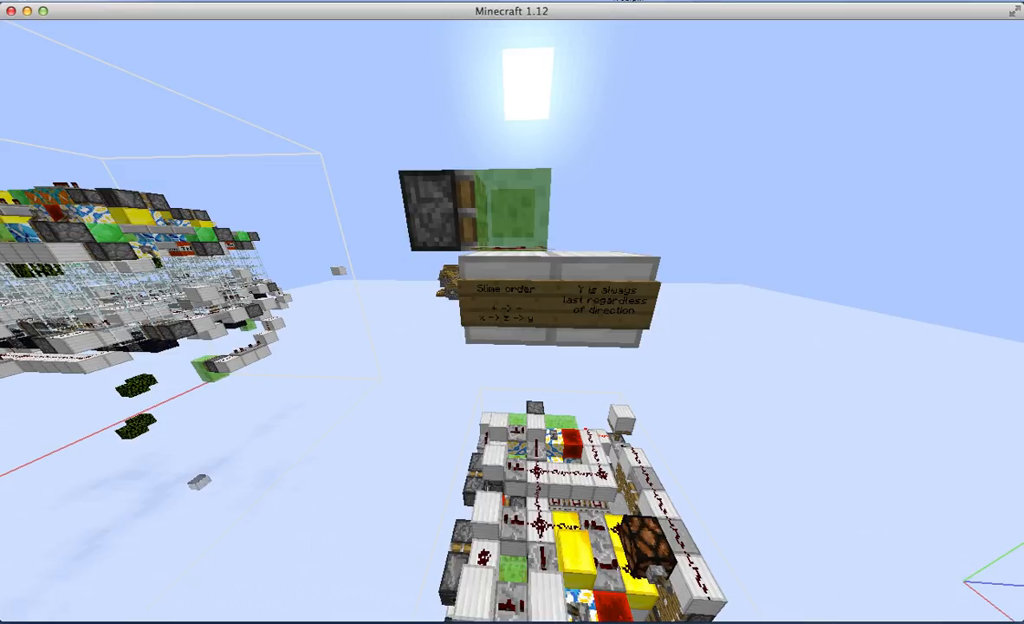
{"action": "mouse_move", "coordinate": [512, 312]}
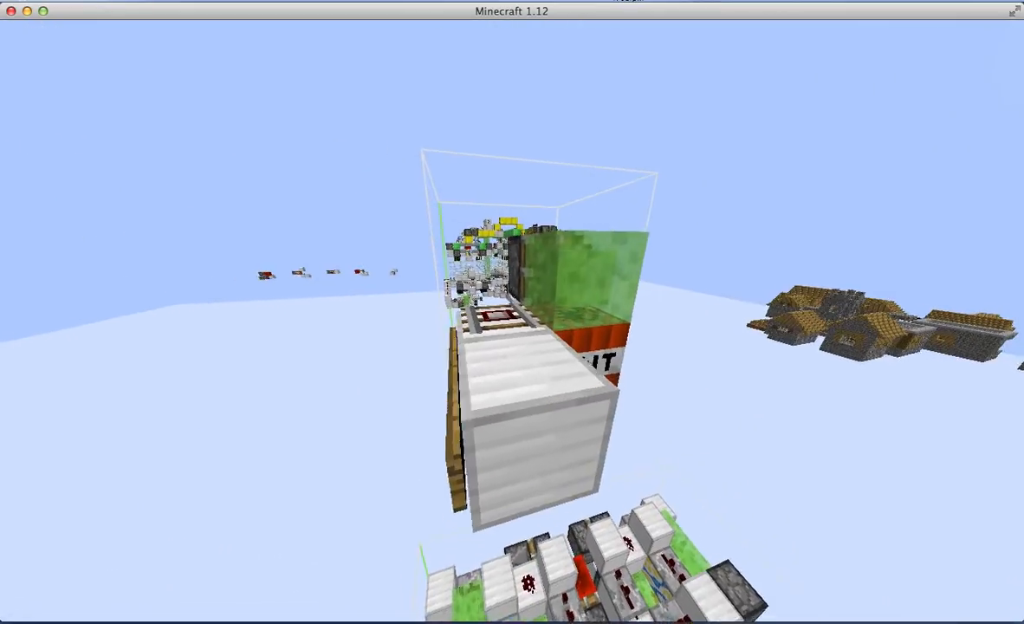
{"action": "mouse_move", "coordinate": [512, 312]}
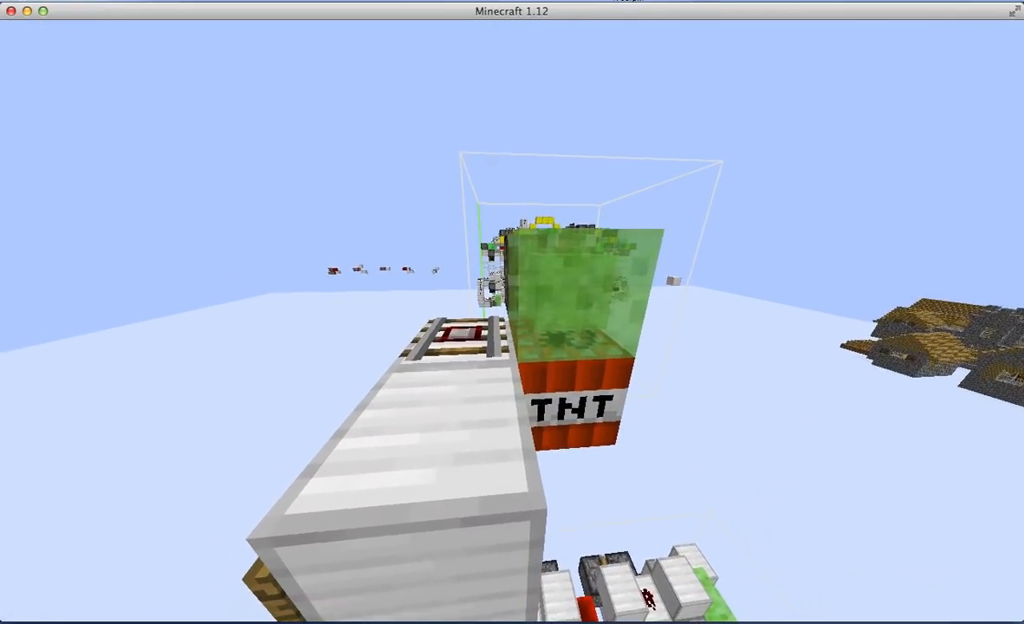
{"action": "mouse_move", "coordinate": [512, 312]}
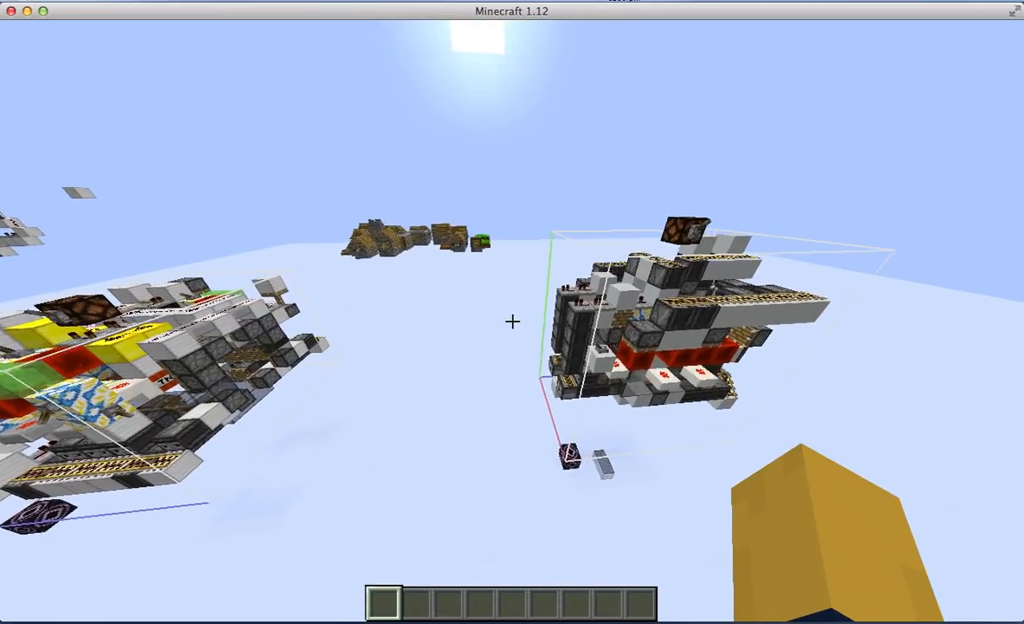
{"action": "mouse_move", "coordinate": [512, 322]}
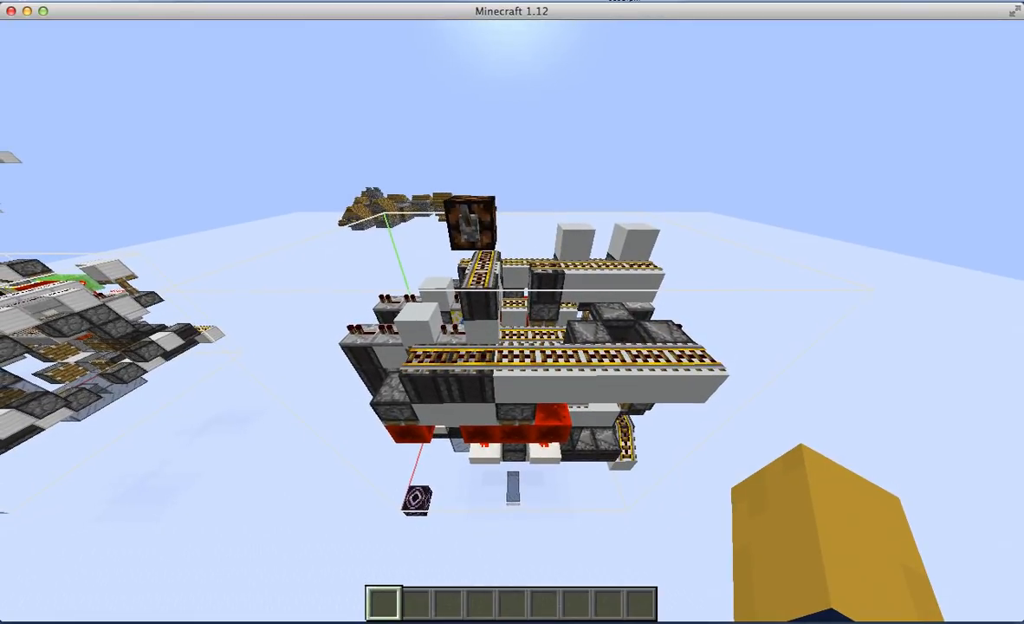
{"action": "mouse_move", "coordinate": [512, 312]}
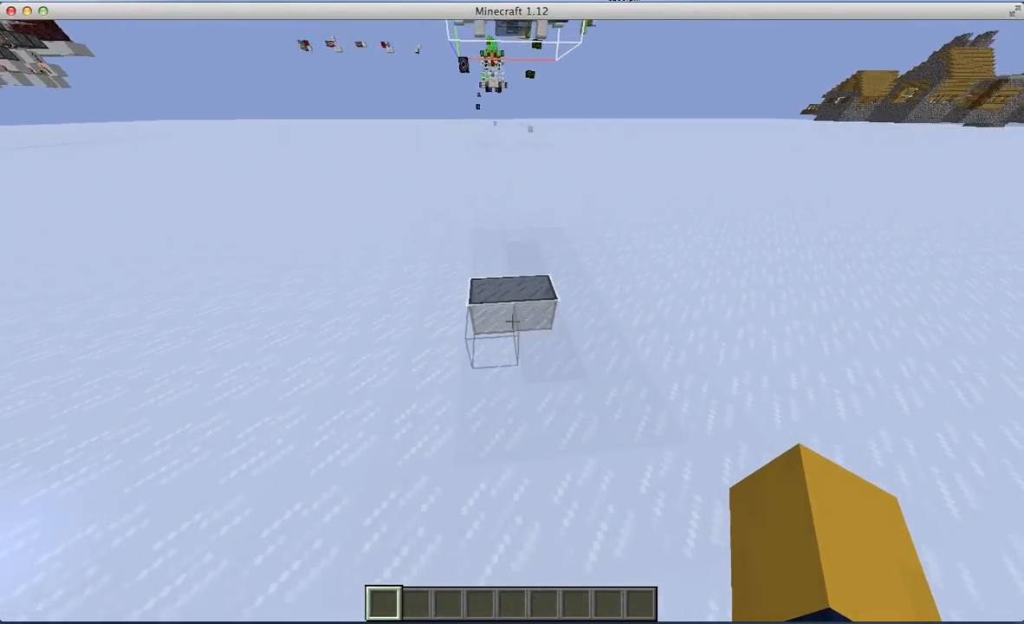
{"action": "mouse_move", "coordinate": [512, 312]}
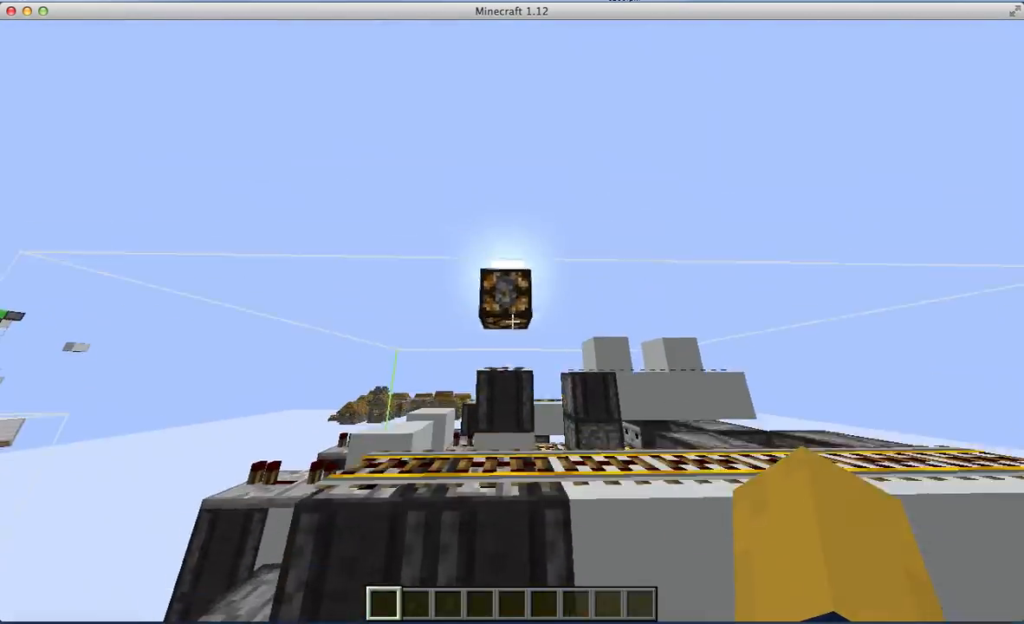
{"action": "mouse_move", "coordinate": [512, 322]}
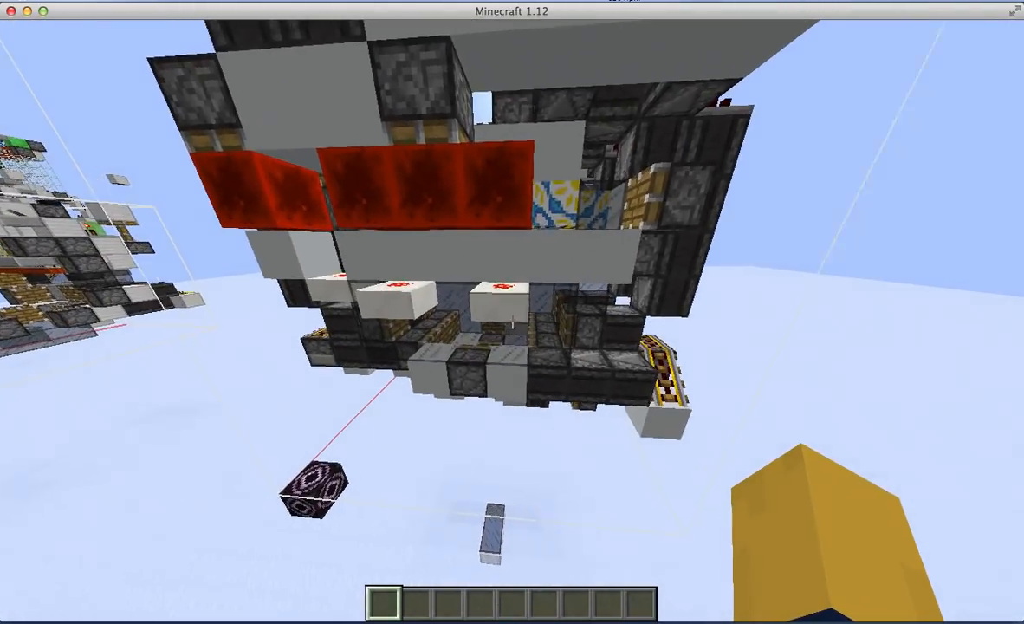
{"action": "mouse_move", "coordinate": [512, 312]}
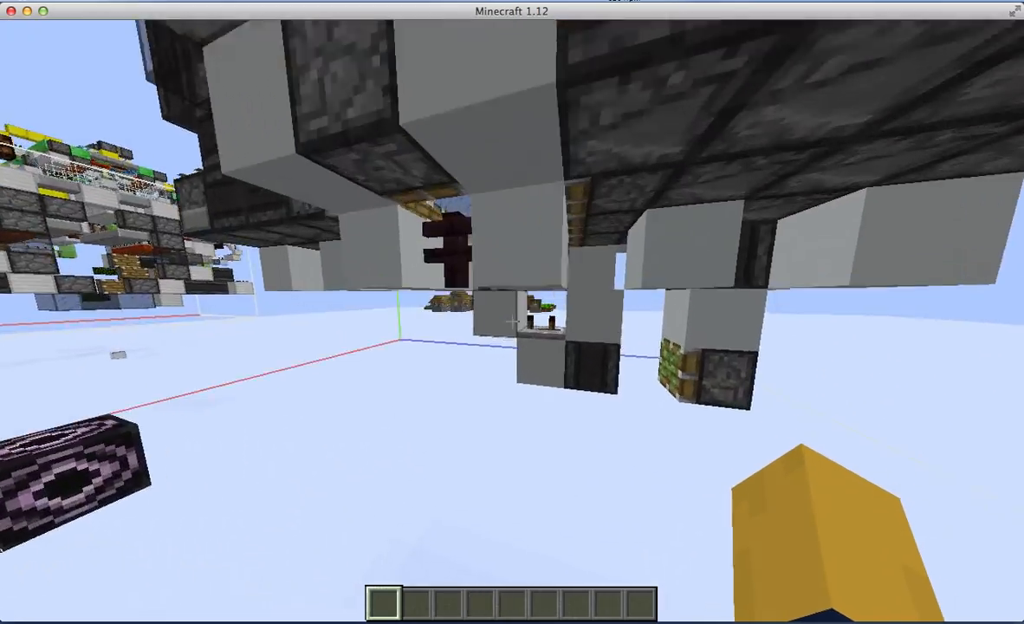
{"action": "mouse_move", "coordinate": [512, 312]}
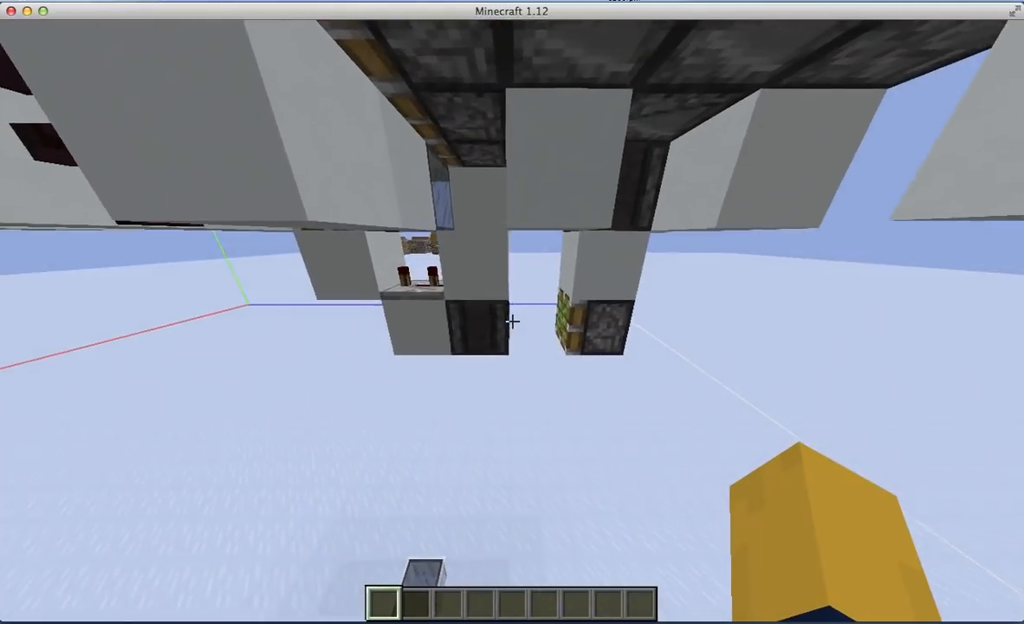
{"action": "mouse_move", "coordinate": [512, 312]}
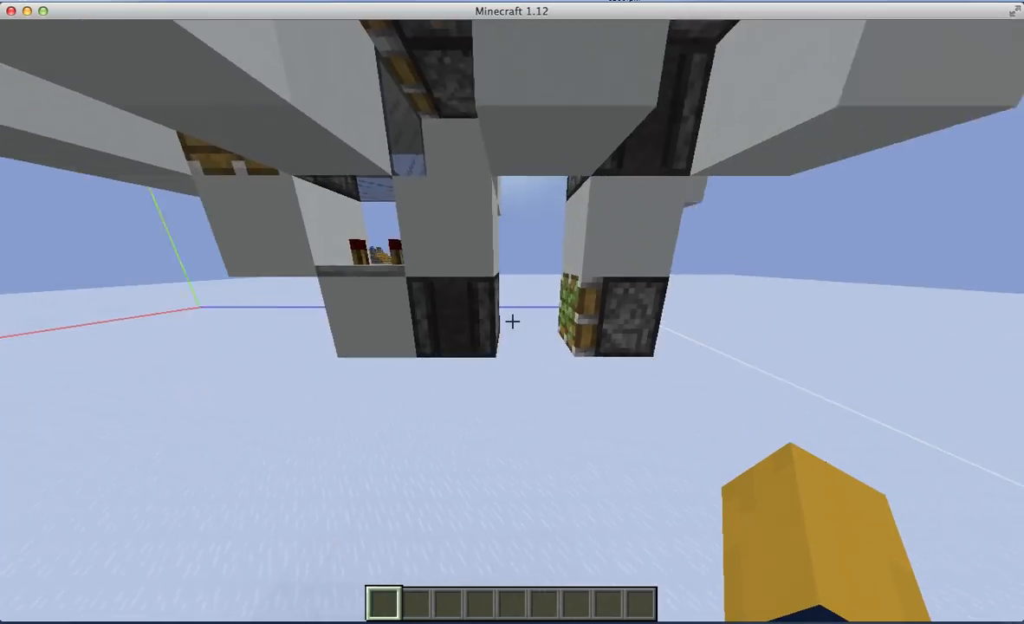
{"action": "mouse_move", "coordinate": [512, 321]}
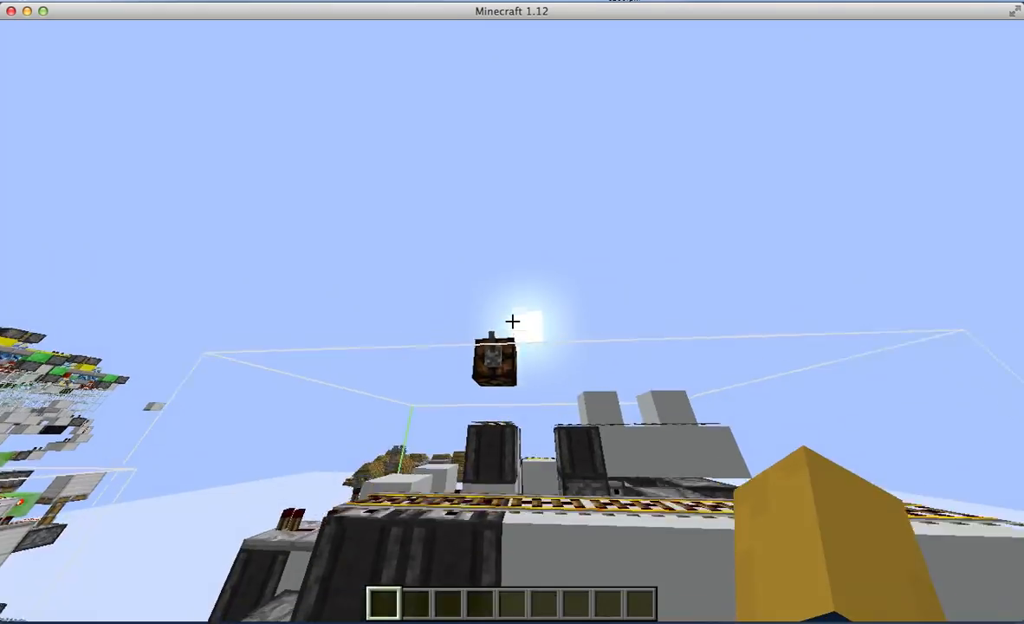
{"action": "mouse_move", "coordinate": [512, 321]}
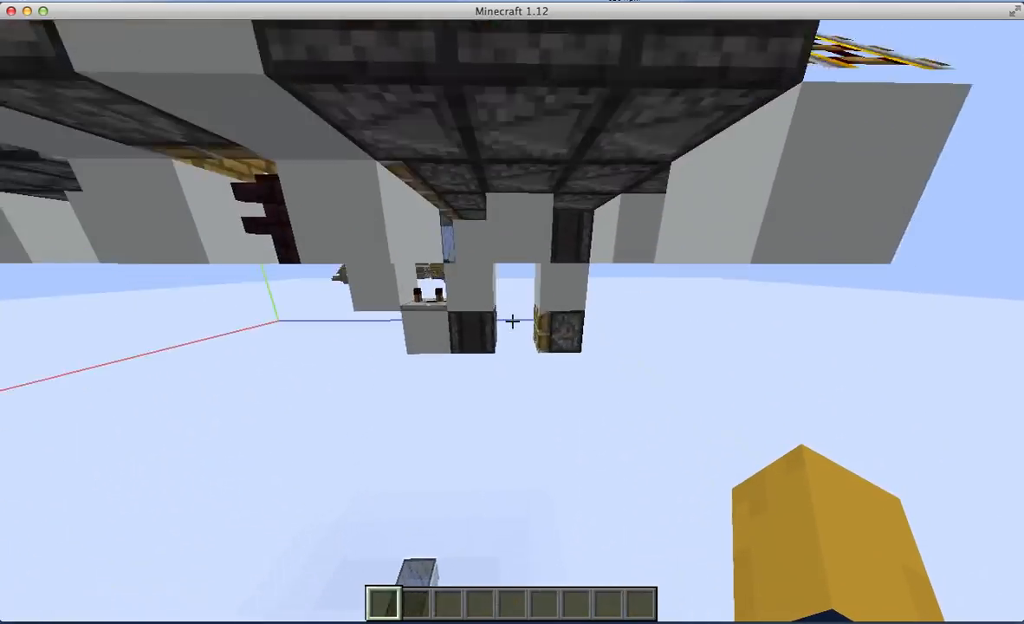
{"action": "mouse_move", "coordinate": [512, 321]}
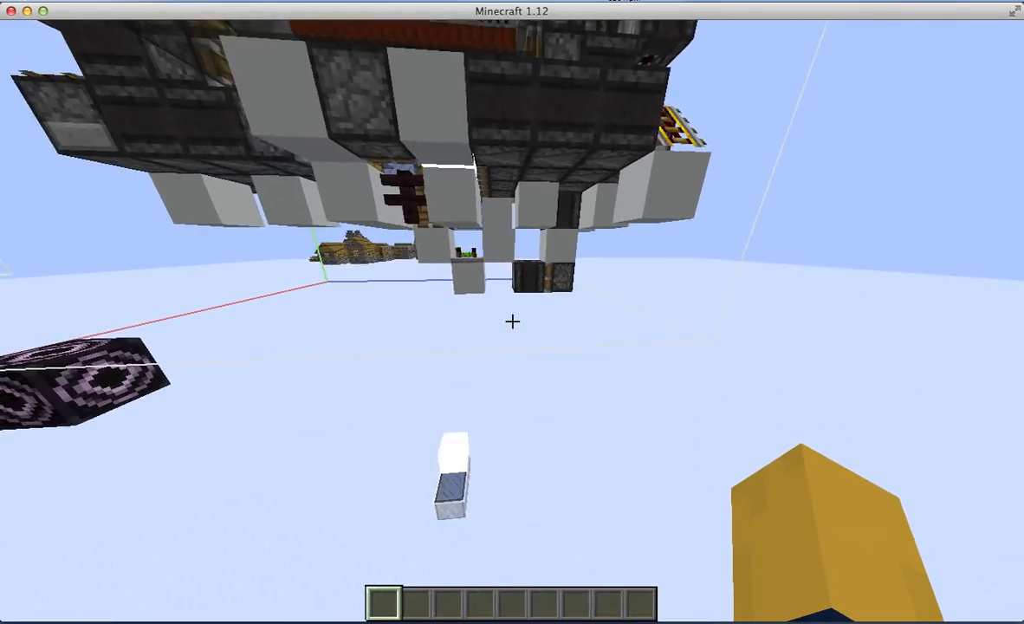
{"action": "mouse_move", "coordinate": [512, 321]}
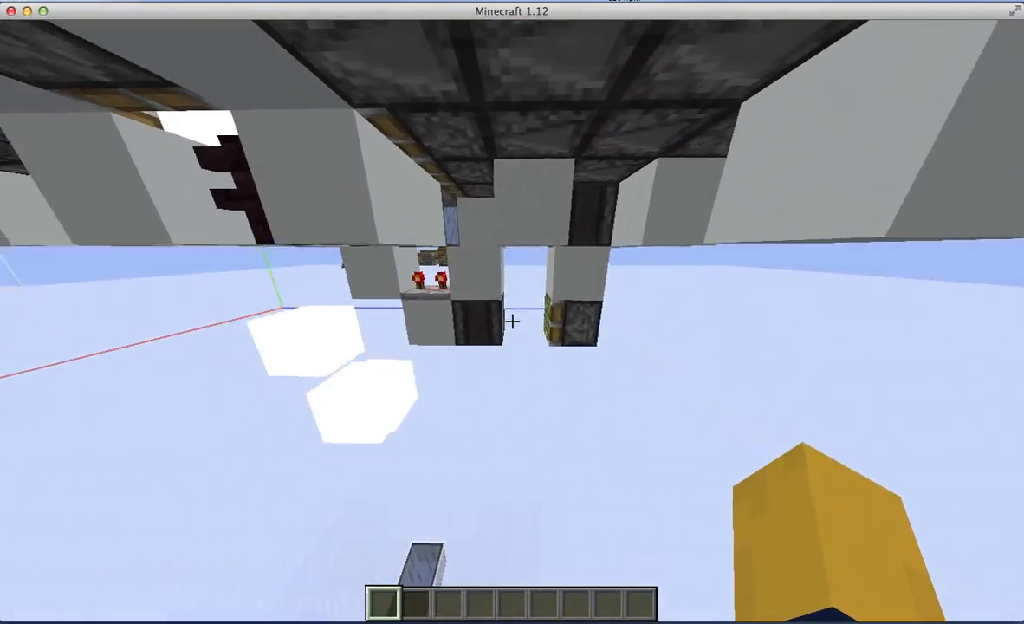
{"action": "mouse_move", "coordinate": [512, 322]}
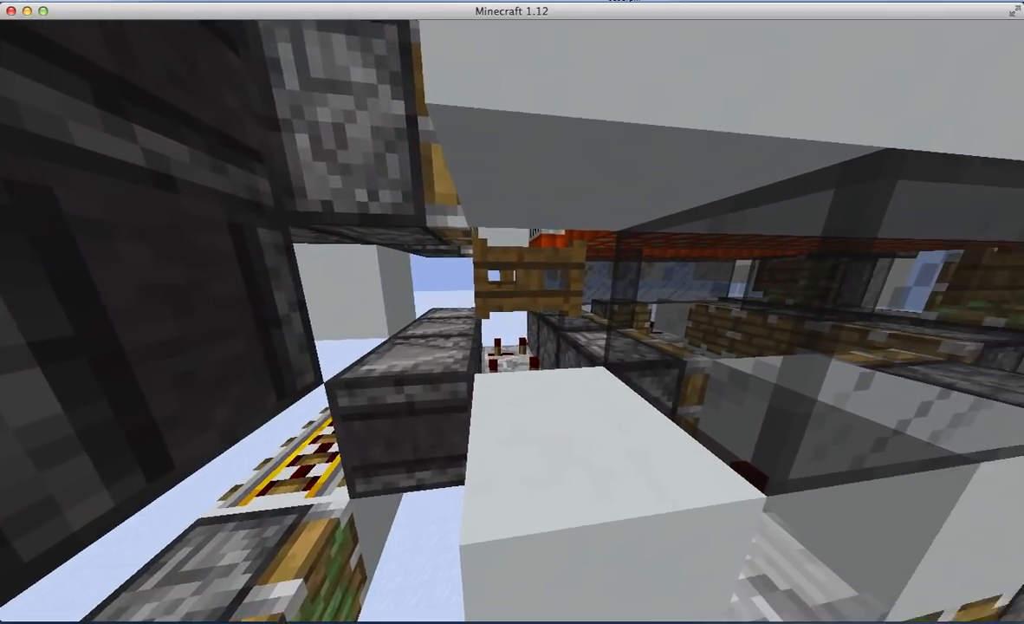
{"action": "mouse_move", "coordinate": [512, 312]}
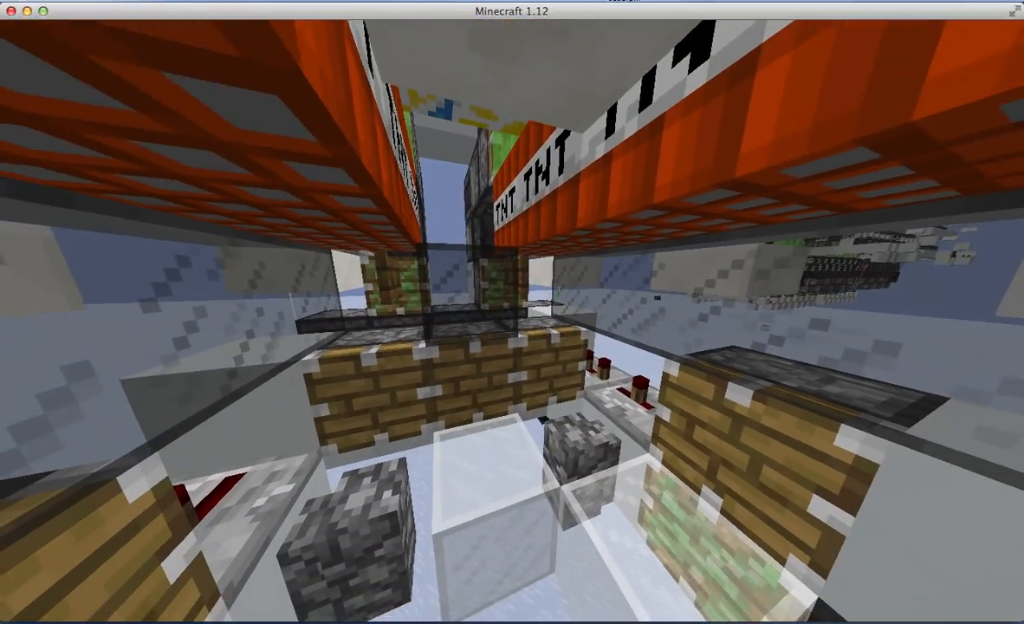
{"action": "mouse_move", "coordinate": [512, 311]}
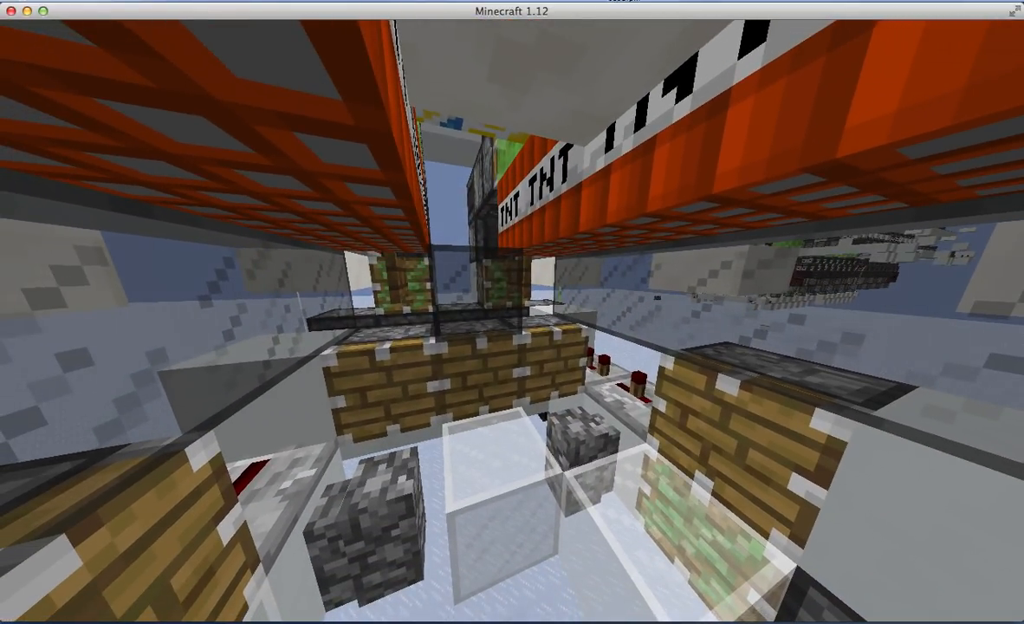
{"action": "mouse_move", "coordinate": [512, 312]}
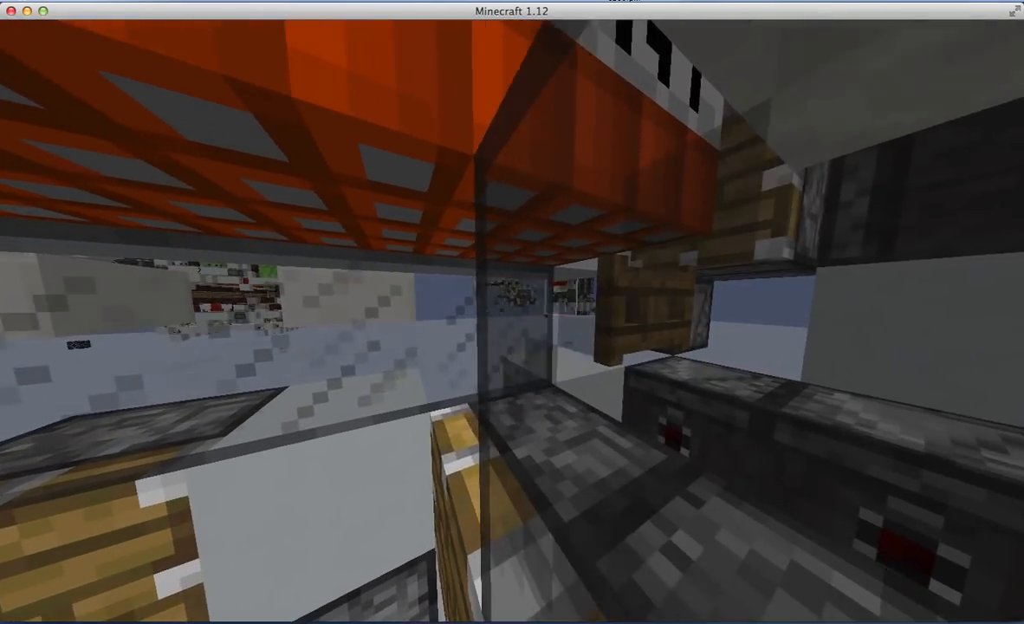
{"action": "mouse_move", "coordinate": [512, 312]}
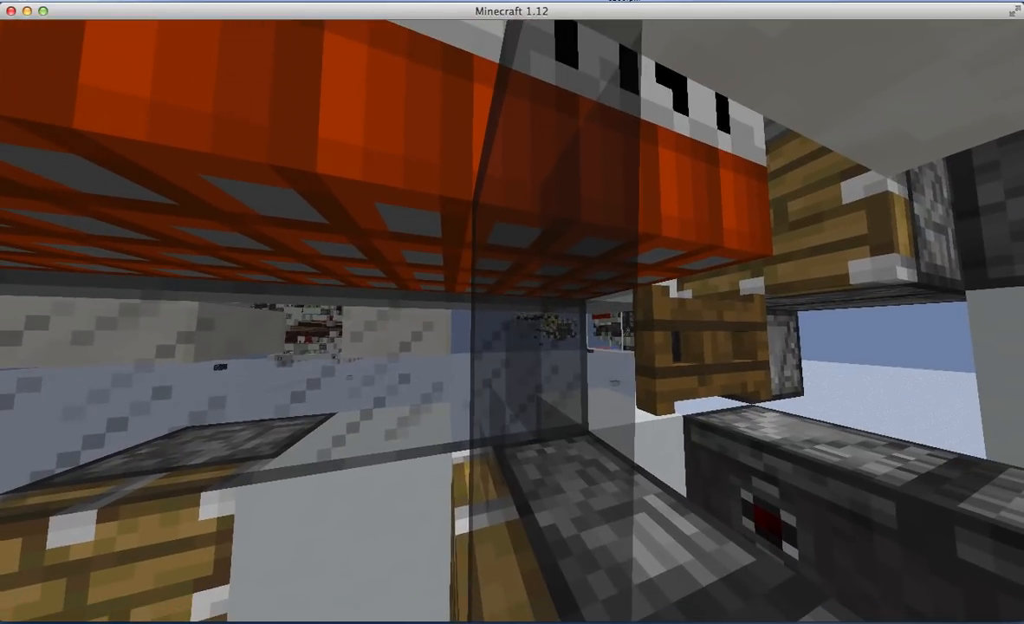
{"action": "mouse_move", "coordinate": [512, 311]}
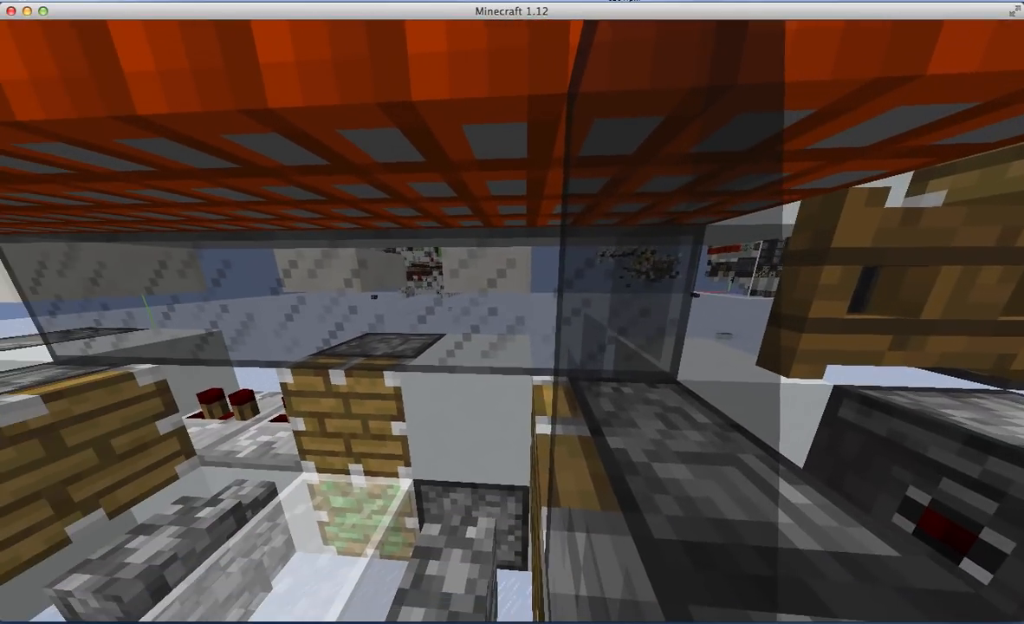
{"action": "mouse_move", "coordinate": [512, 312]}
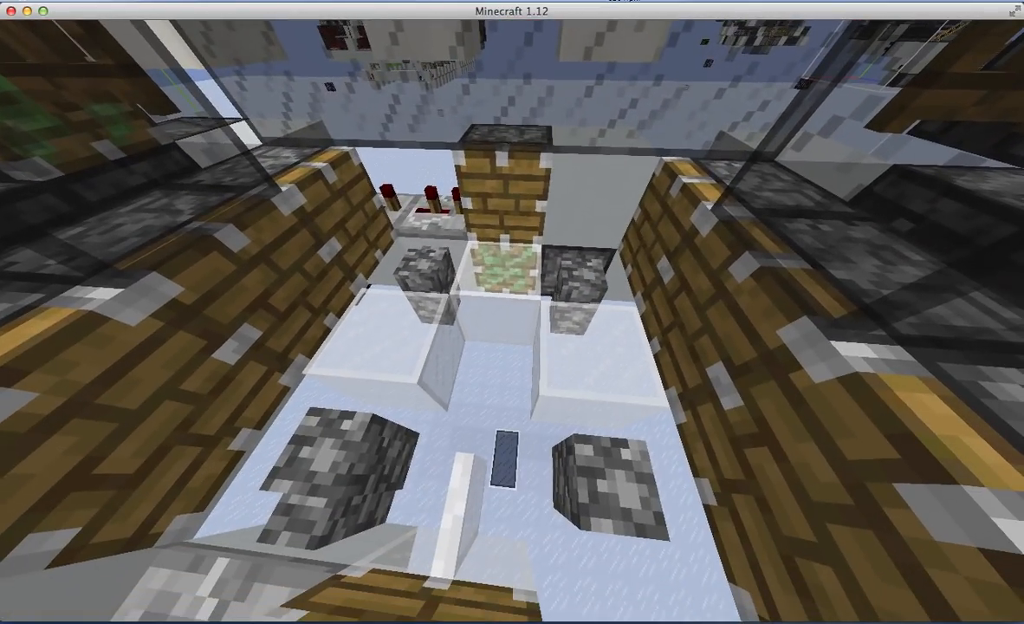
{"action": "mouse_move", "coordinate": [512, 312]}
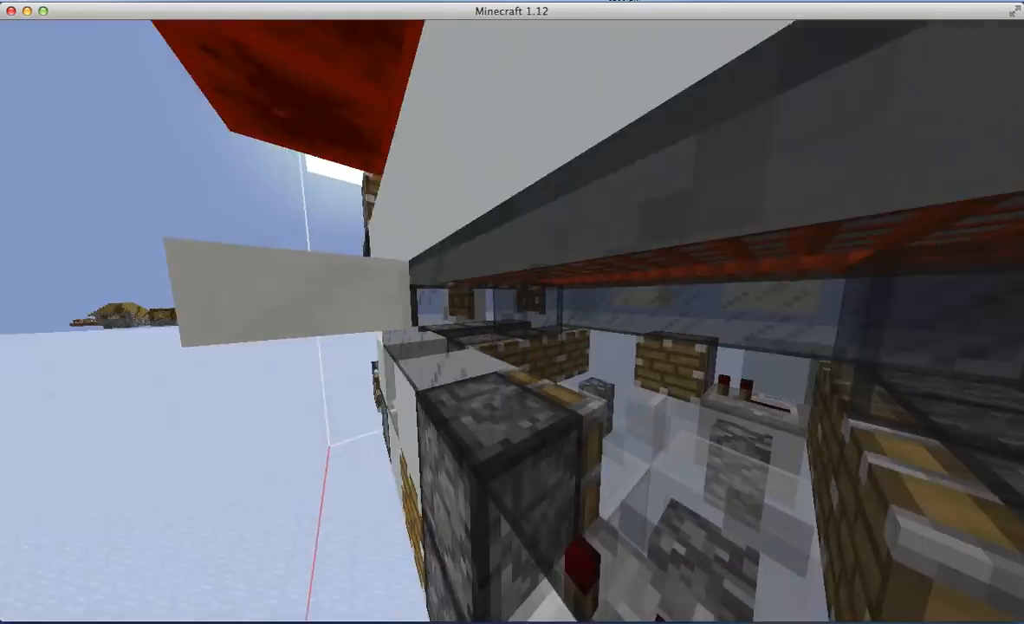
{"action": "mouse_move", "coordinate": [512, 312]}
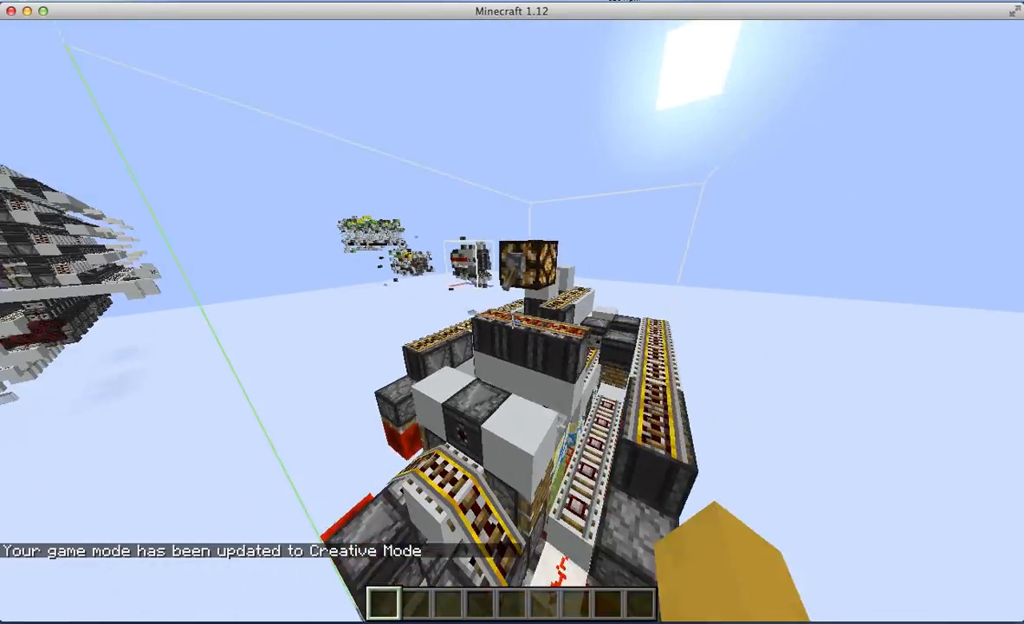
{"action": "mouse_move", "coordinate": [512, 312]}
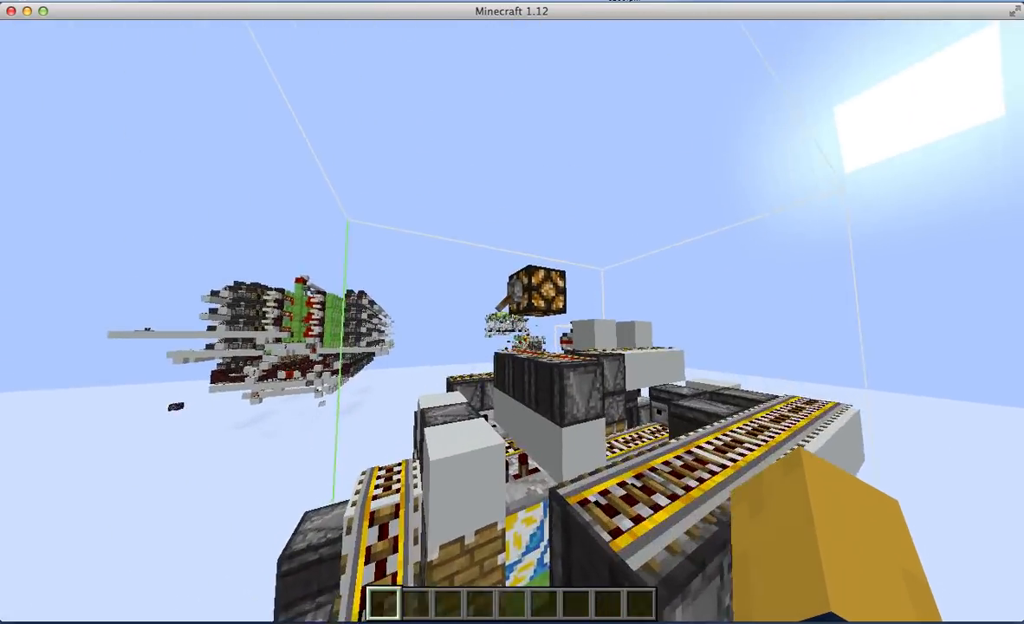
{"action": "mouse_move", "coordinate": [512, 312]}
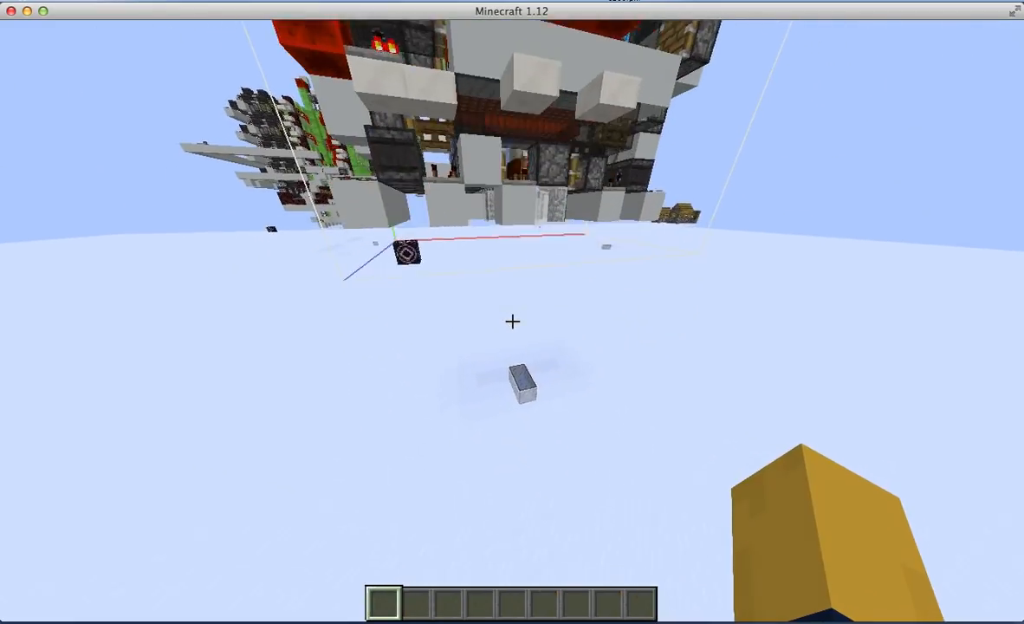